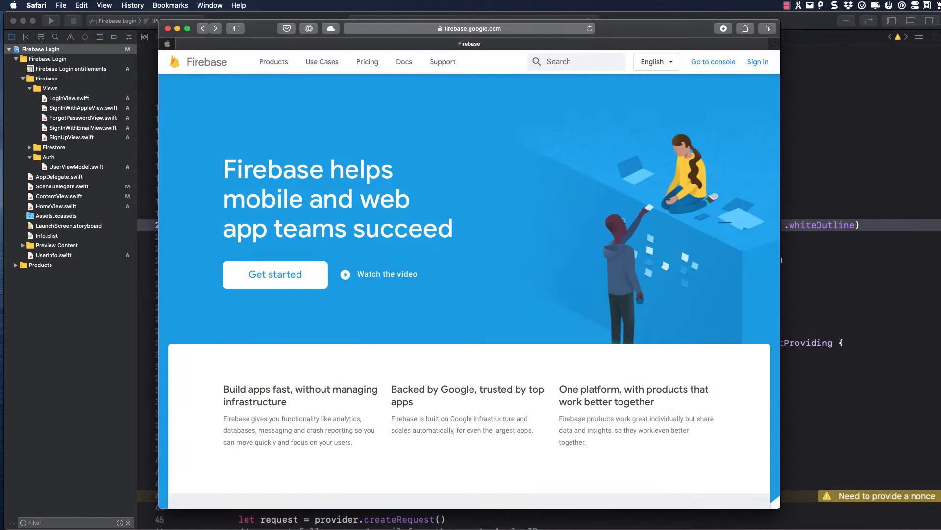
mouse_move(714, 62)
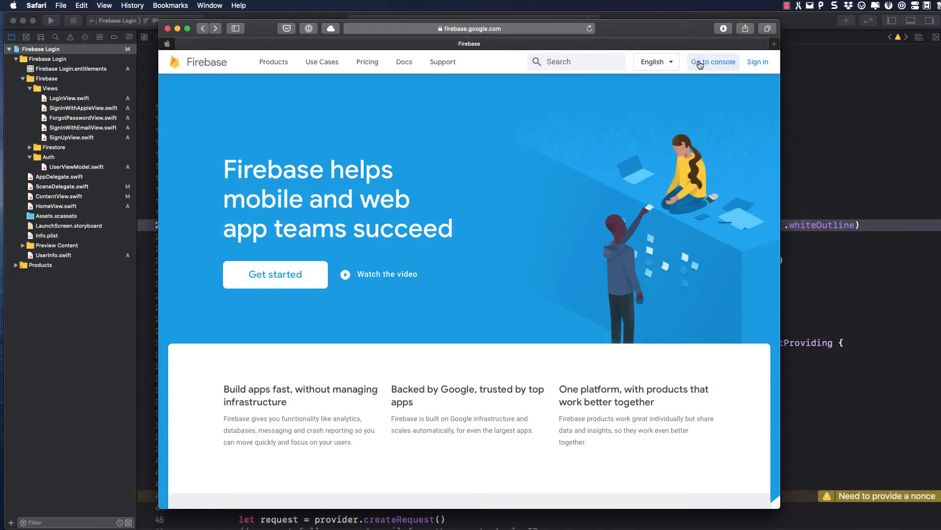
Sign in to the Firebase console with the saved Google account and its autofilled password.
click(712, 62)
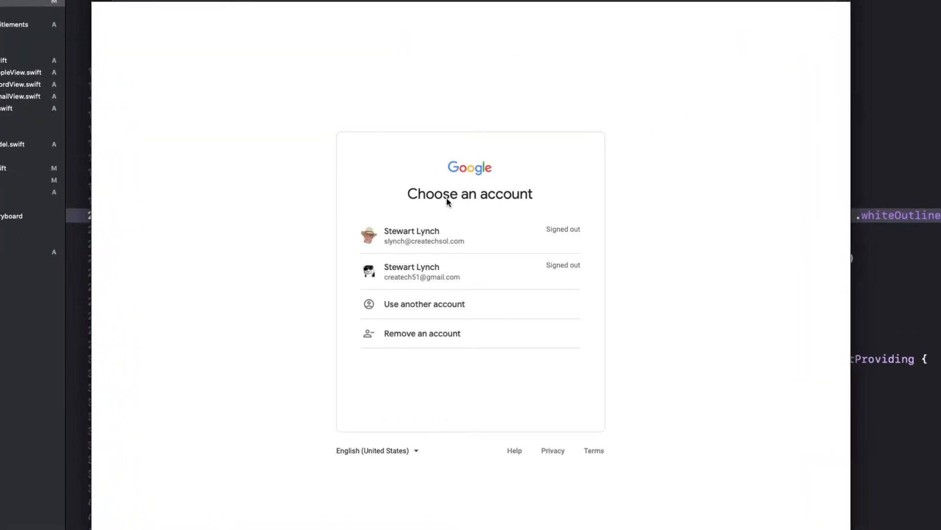
click(423, 235)
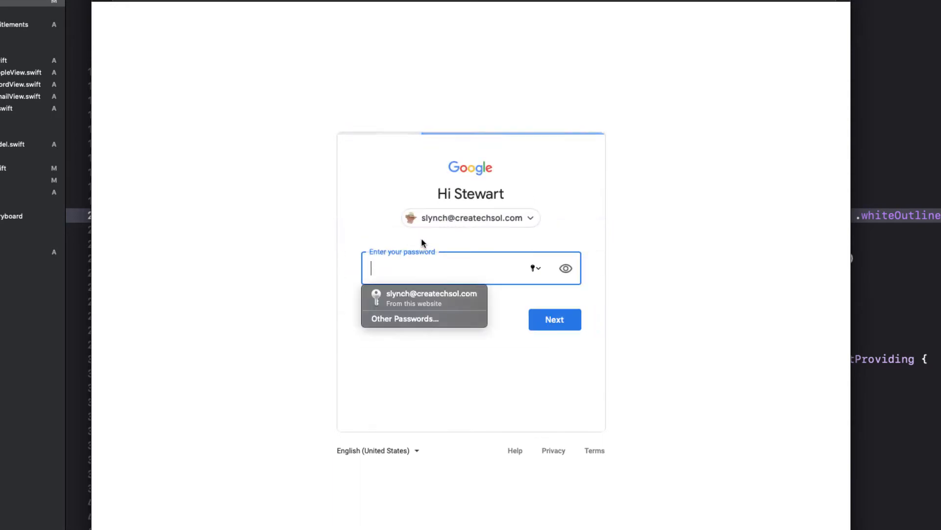
click(430, 297)
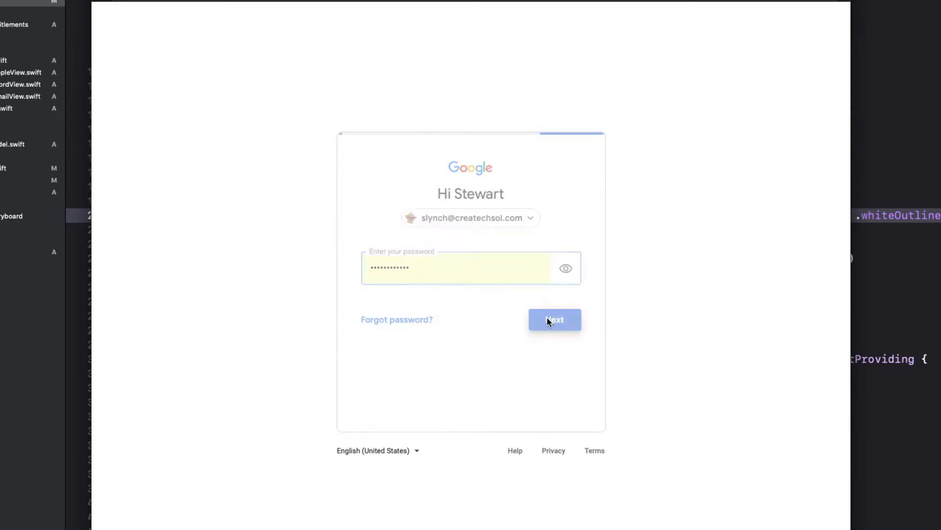
click(555, 319)
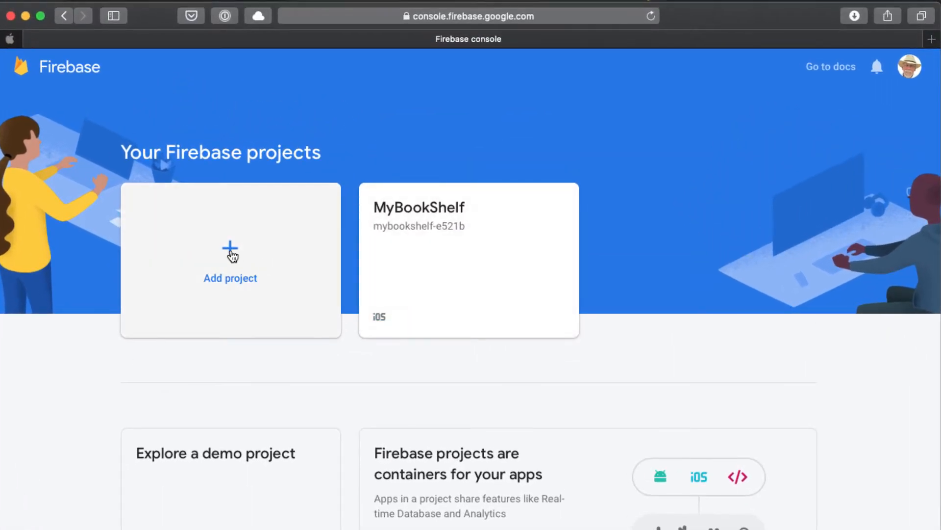
Create the Firebase Login project with Analytics on, linked to Default Account for Firebase.
click(230, 258)
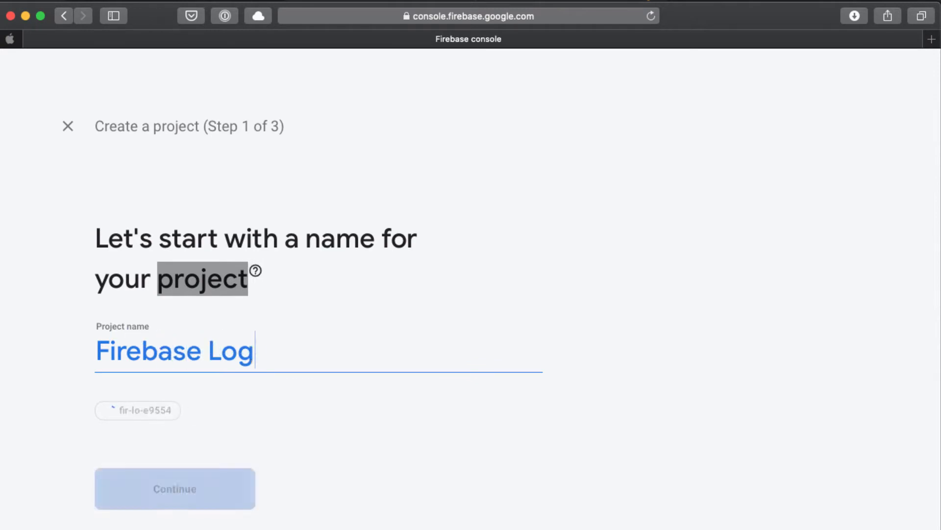
click(174, 488)
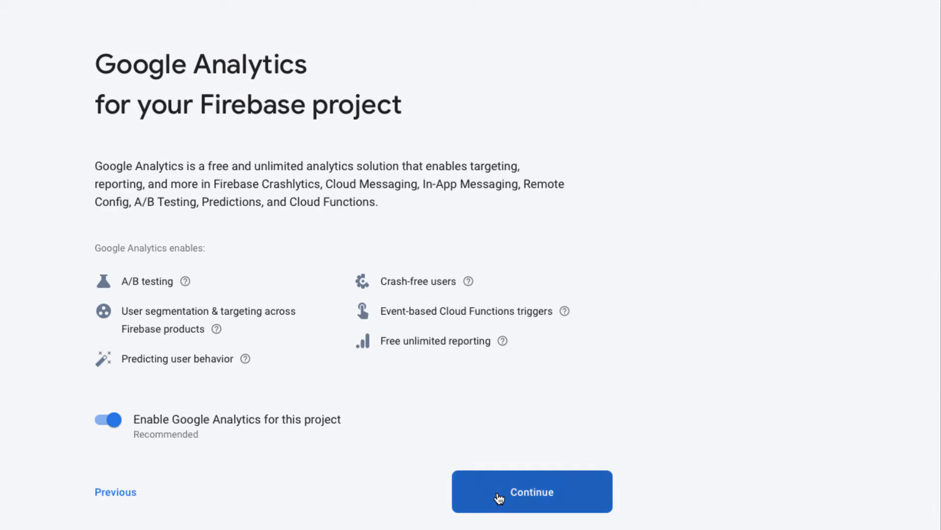
click(530, 491)
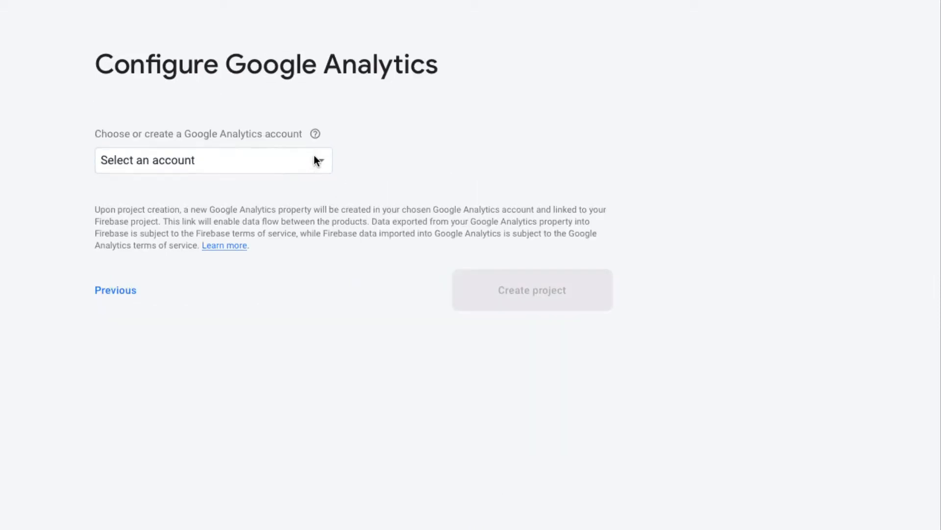
click(213, 160)
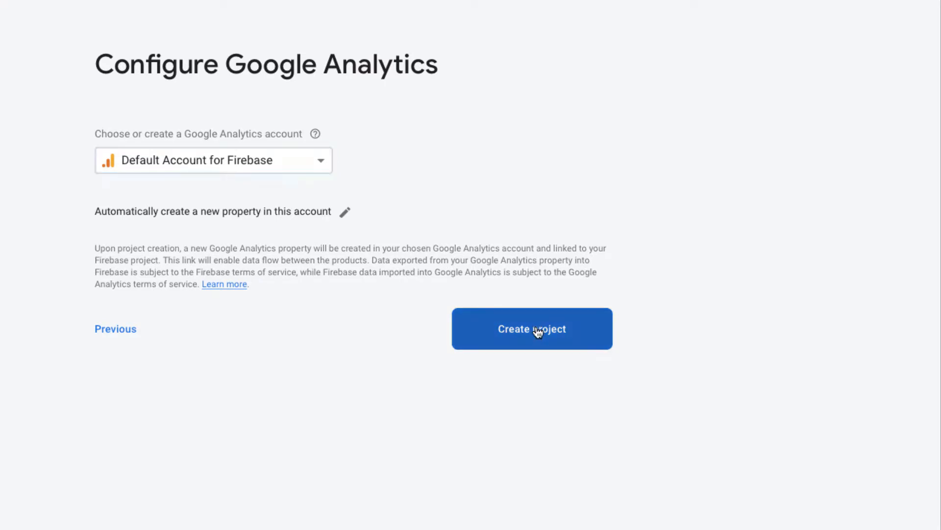
click(532, 328)
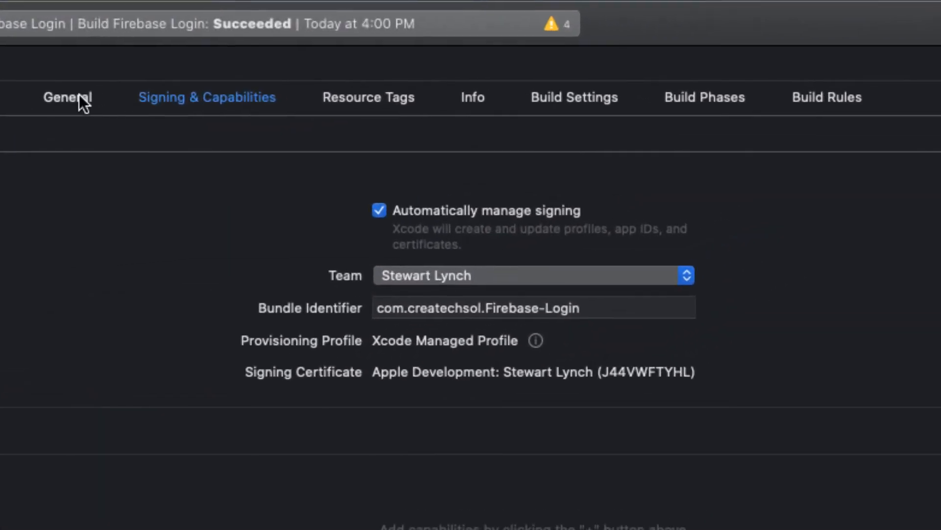
Show the Xcode target's General settings with bundle ID com.createchsol.Firebase-Login.
click(67, 97)
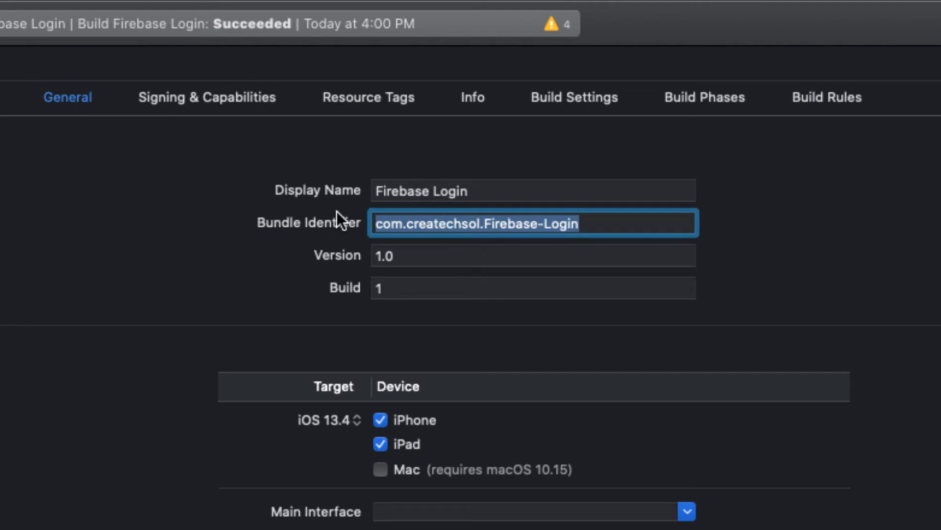
scroll(down, 3)
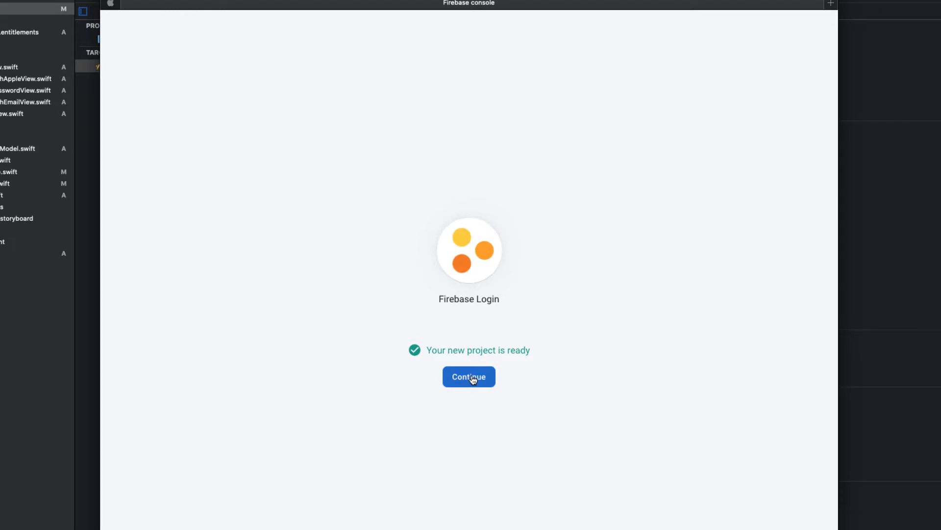
Register iOS app com.createchsol.Firebase-Login and download GoogleService-Info.plist.
click(469, 376)
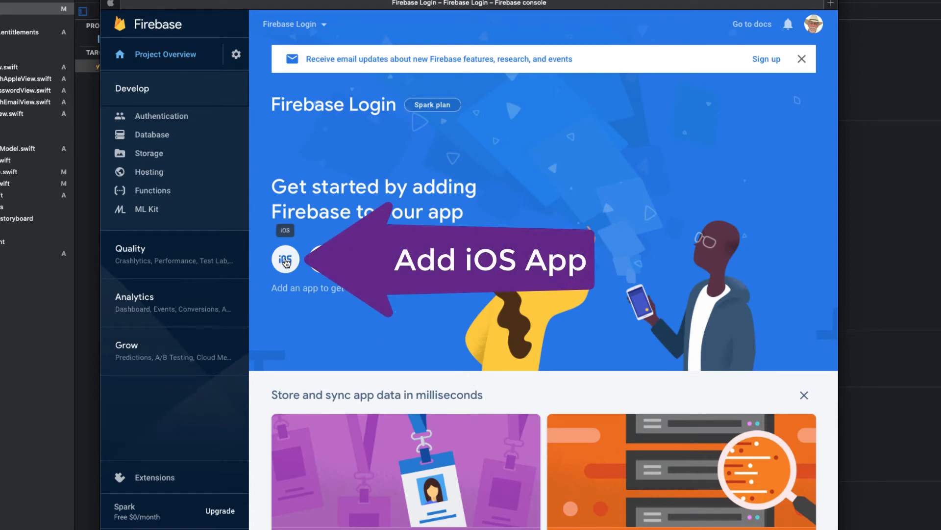
click(285, 260)
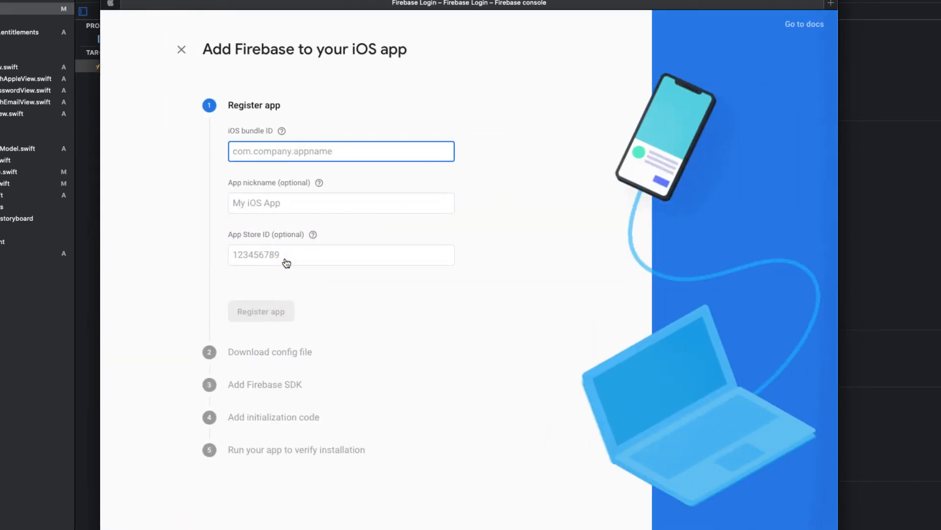
click(340, 151)
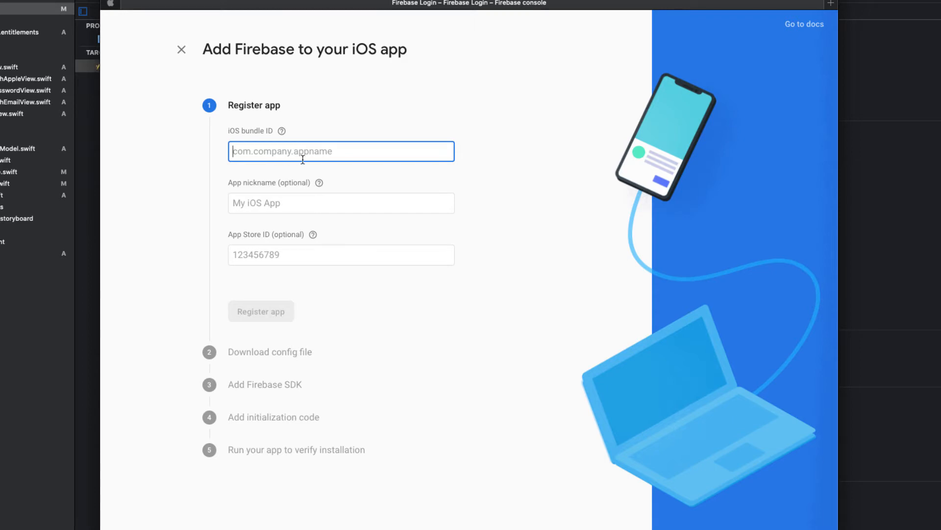
text(com.createchsol.Firebase-Login)
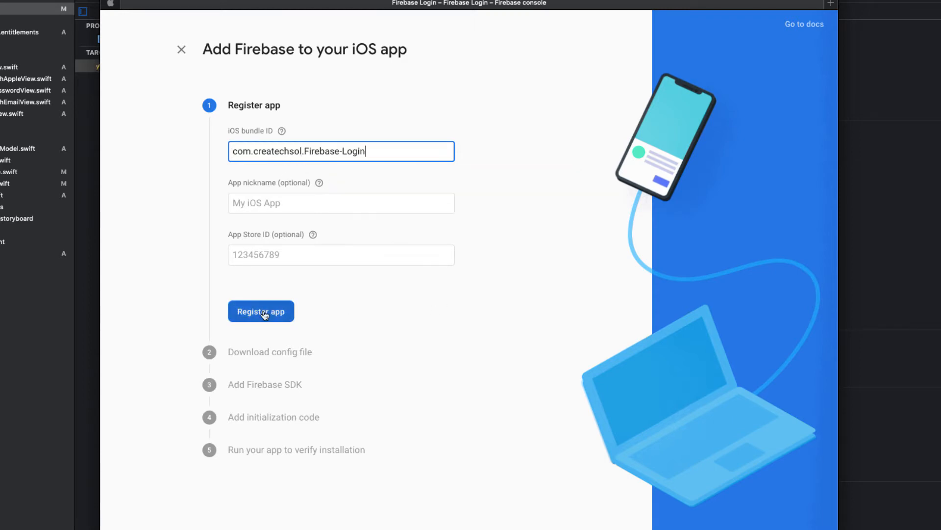
click(260, 311)
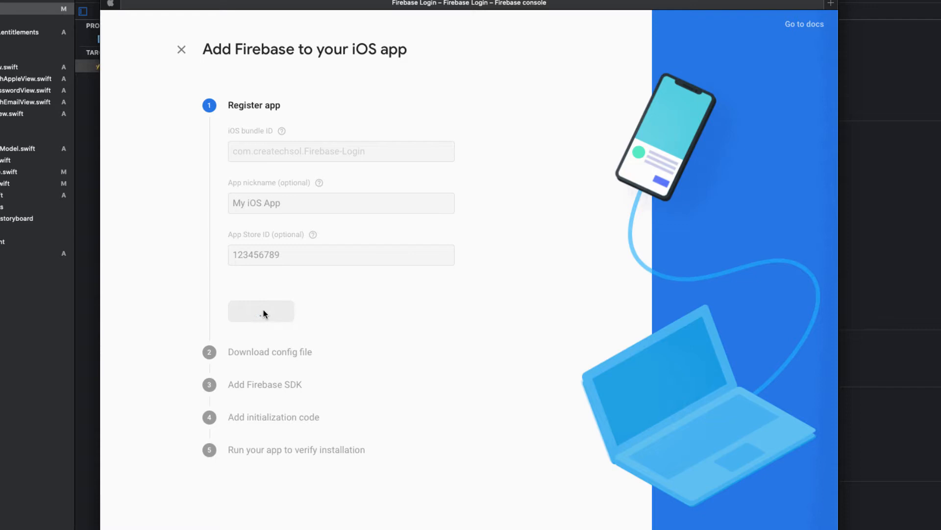
click(261, 311)
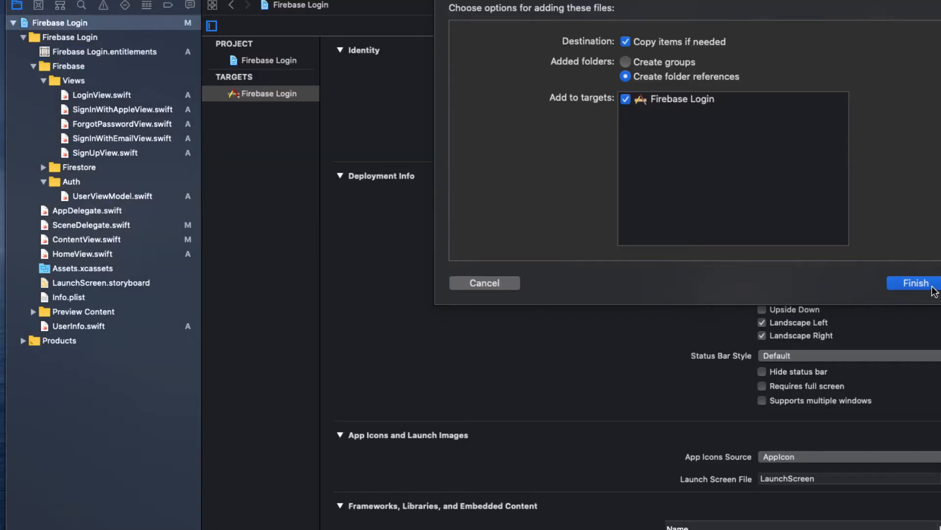
Finish adding GoogleService-Info.plist to the Firebase Login target in Xcode.
click(914, 283)
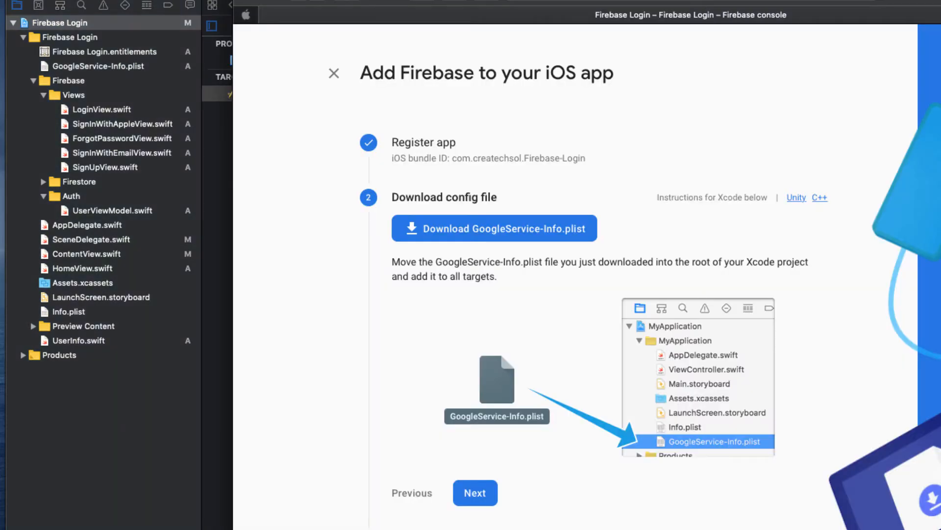
Advance past the config file step to the CocoaPods Add Firebase SDK instructions.
click(474, 492)
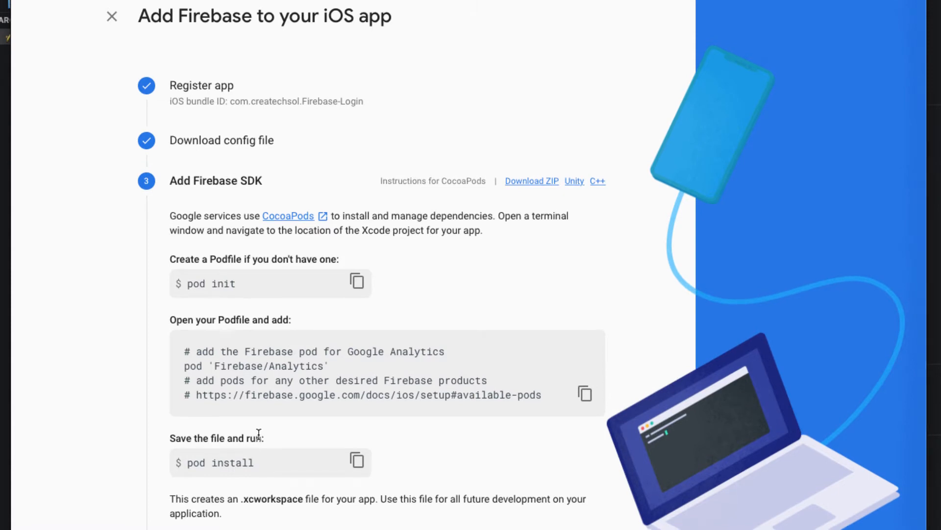
mouse_move(261, 432)
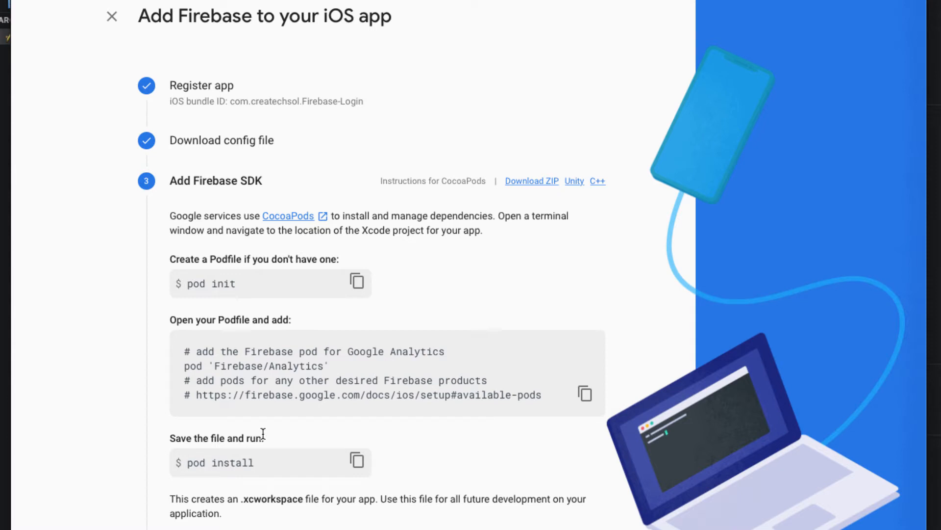
mouse_move(324, 444)
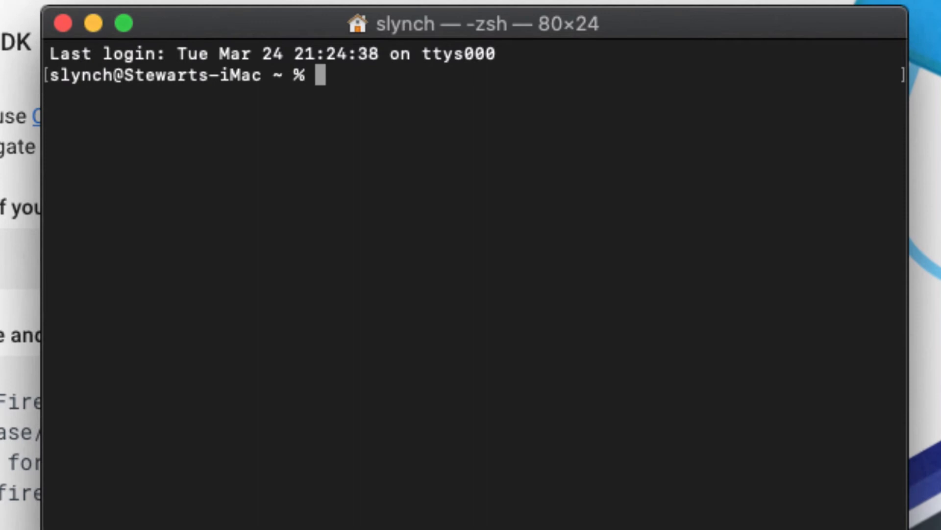
Run pod init in the Firebase Login project folder on the Desktop.
text(cd des)
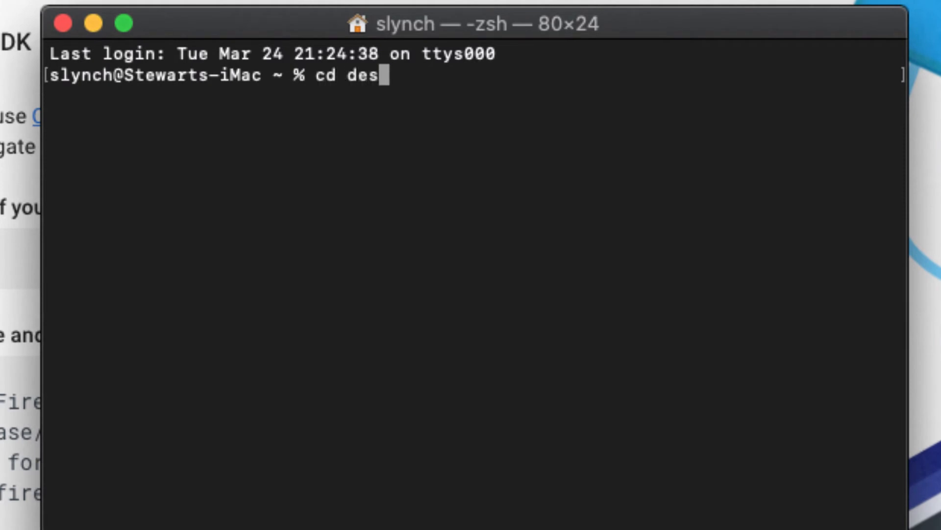
text(kt)
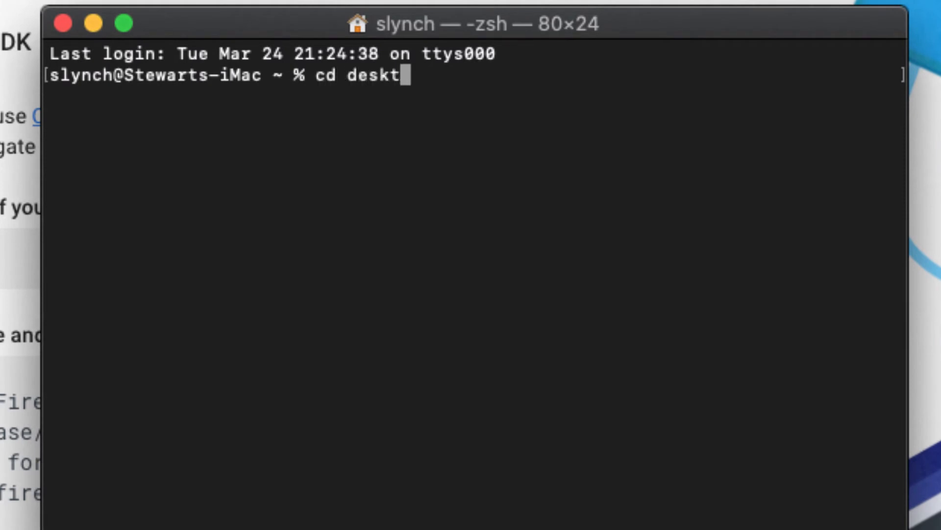
text(op/Firebase\ Login)
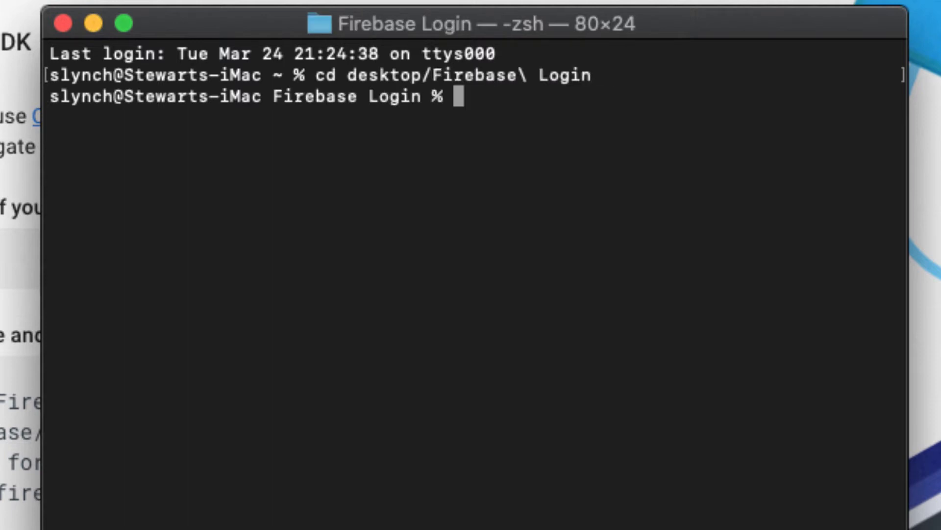
text(pod init)
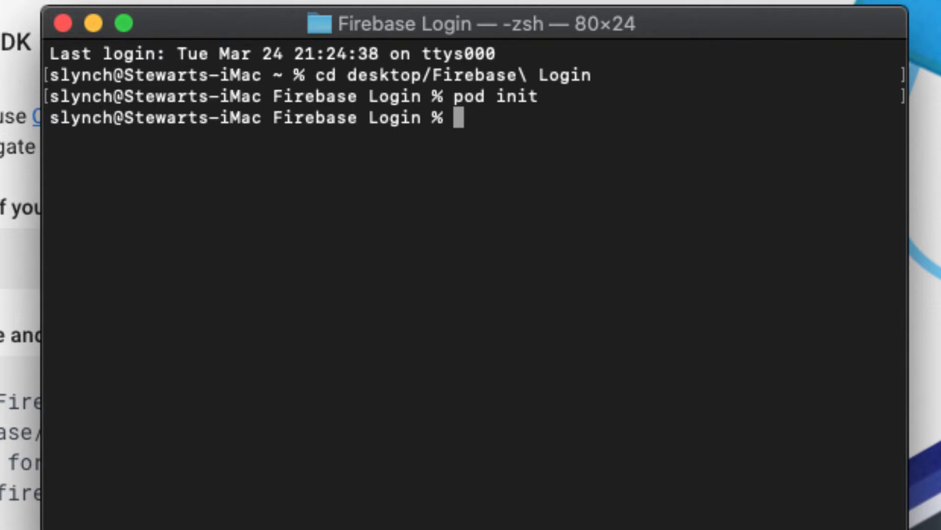
Open the generated Podfile in Xcode with open -a Xcode Podfile.
text(open -a)
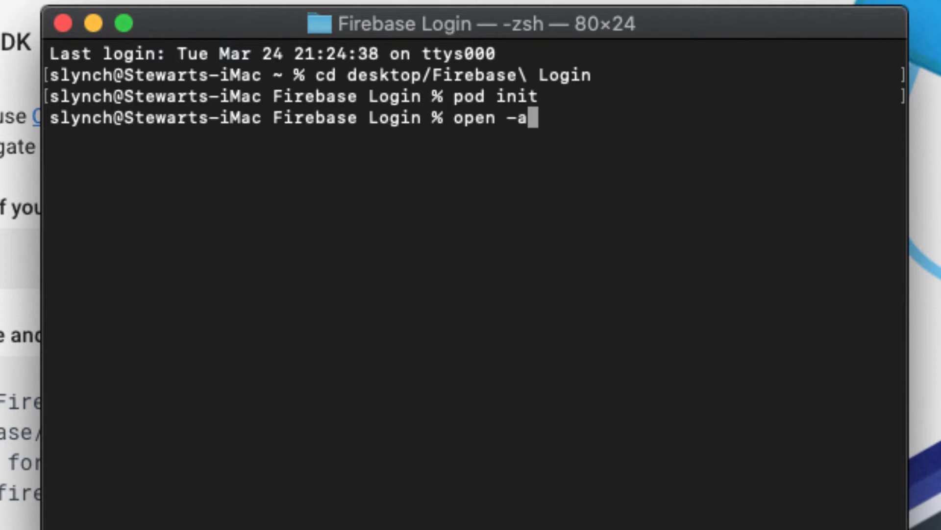
text(Xcode)
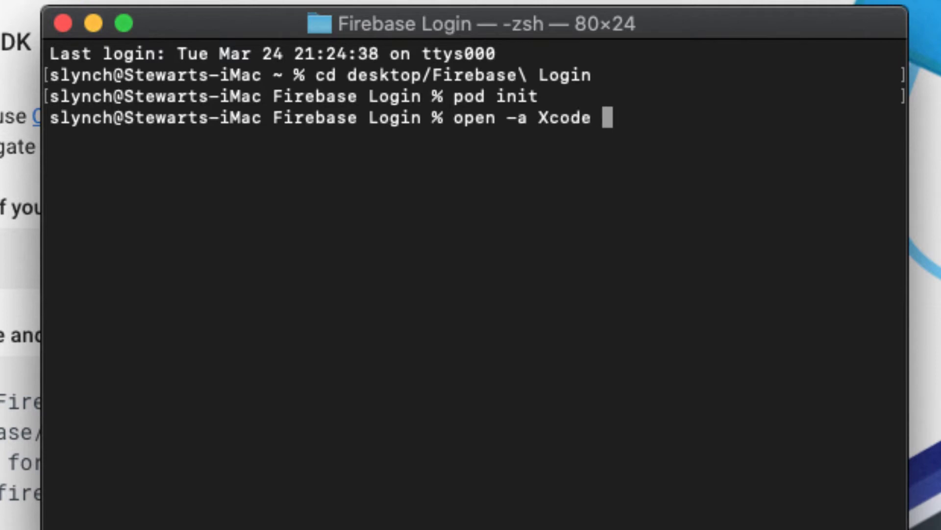
text(Podfile)
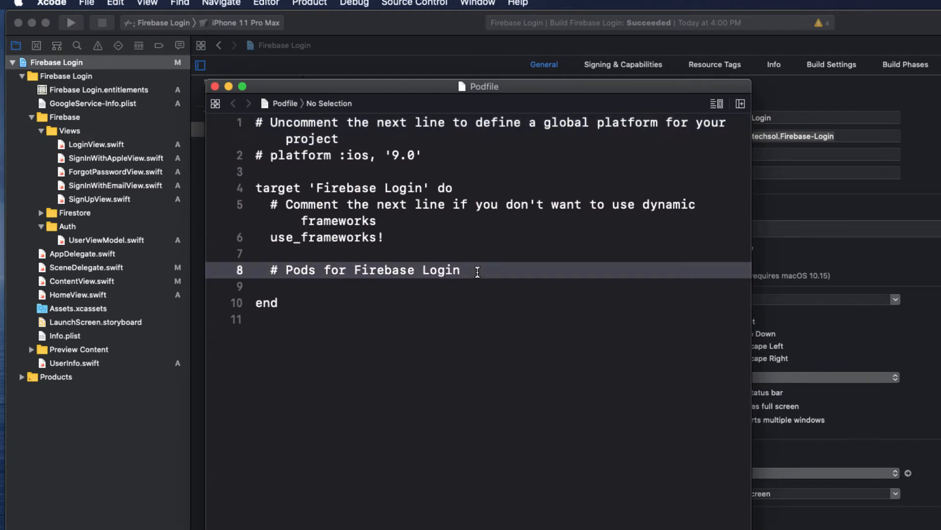
Add pod 'Firebase/Analytics' under the Firebase Login target in the Podfile.
text(pod 'Firebase/Analytics')
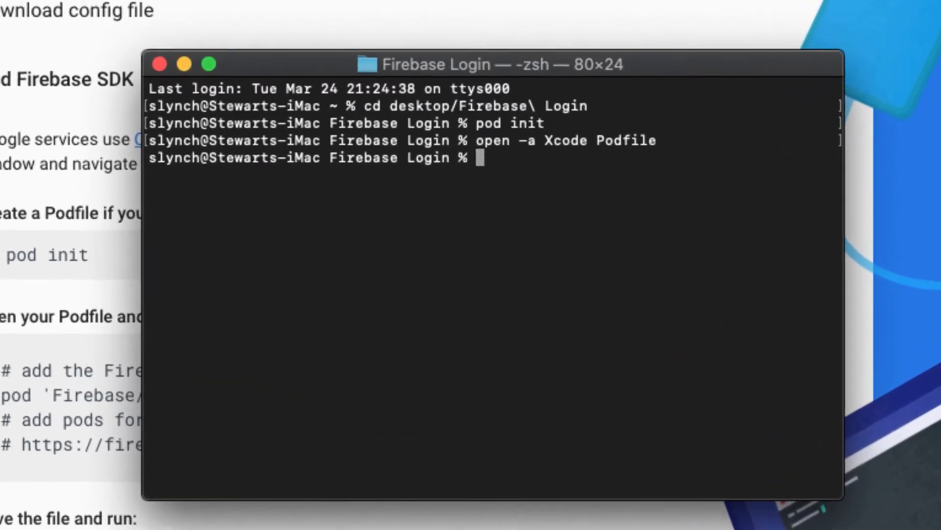
List the project folder with ls -l, then run pod install.
text(ls -l)
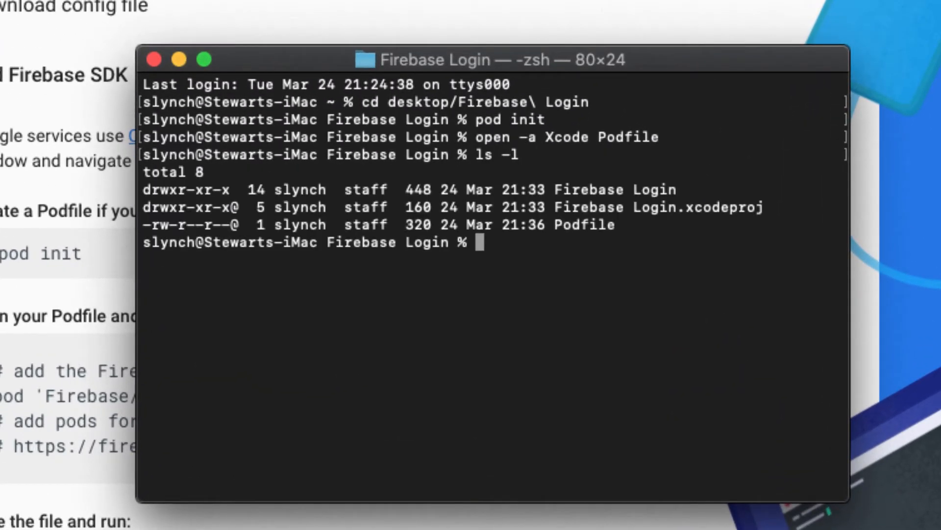
text(pod)
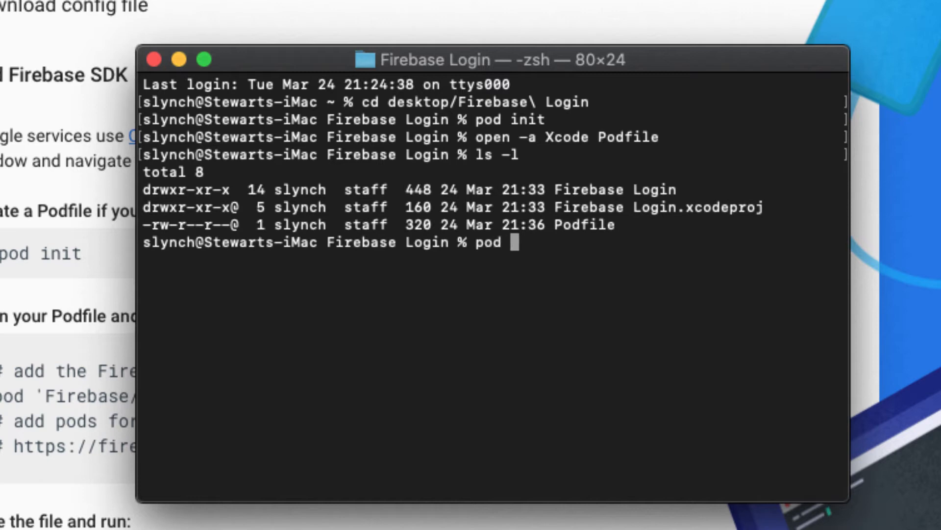
text(insta)
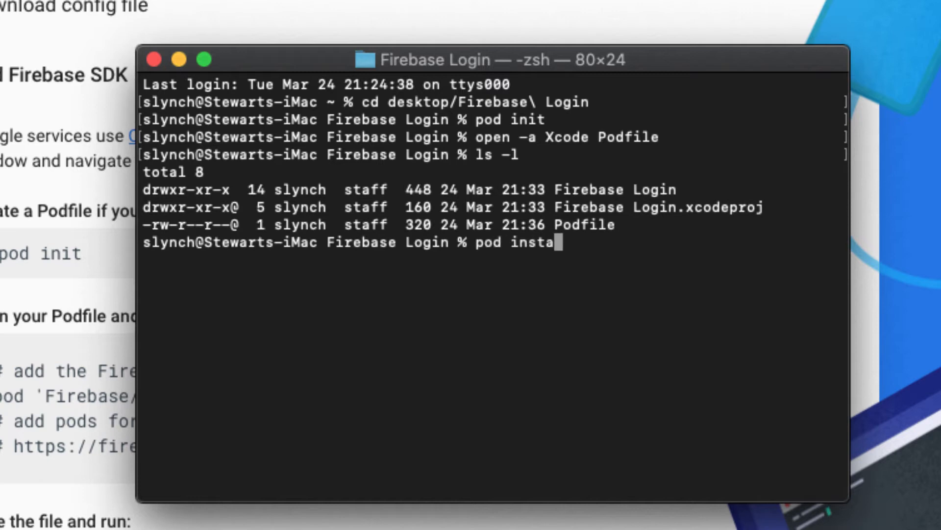
text(ll)
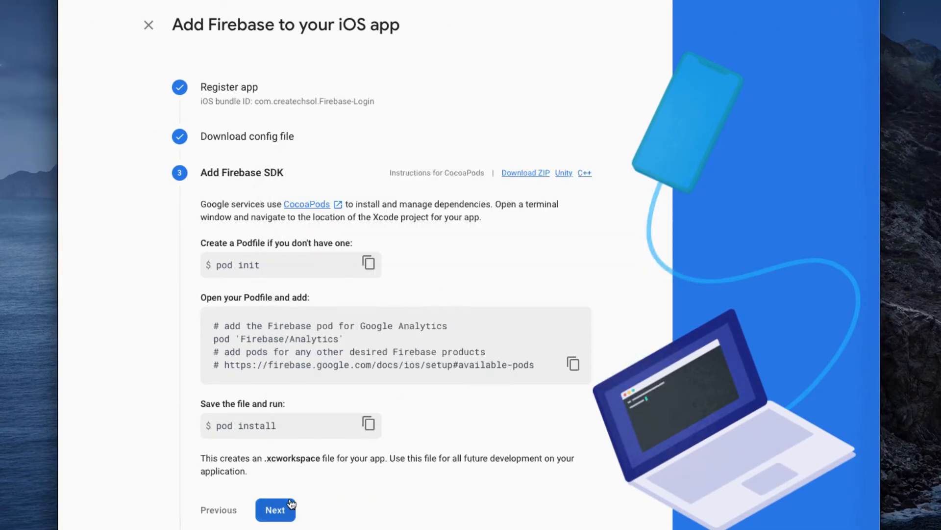
Advance to the initialization code step and open Firebase Login.xcworkspace in Xcode.
click(275, 510)
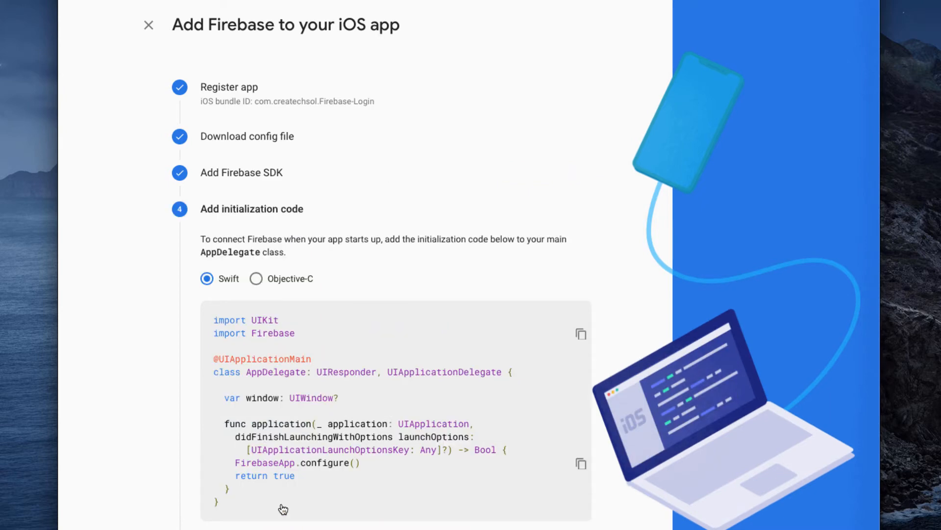
scroll(down, 3)
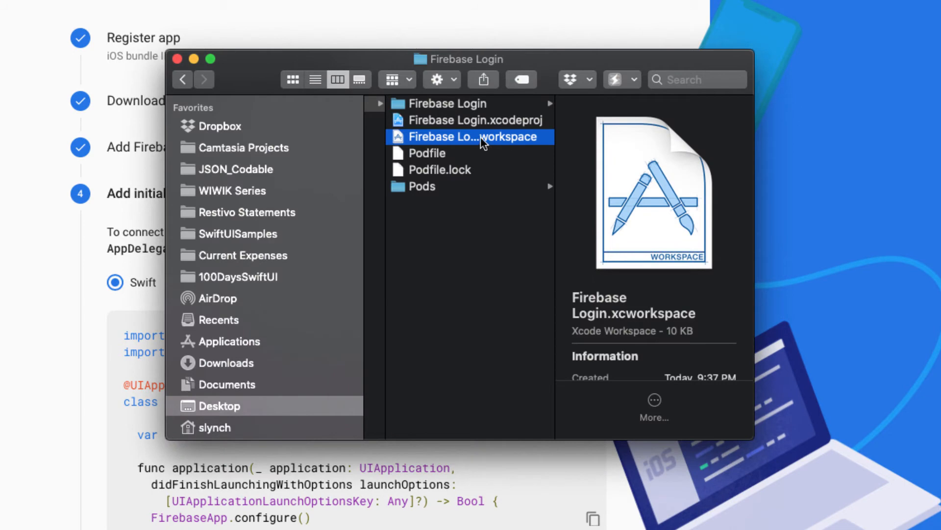
drag(457, 59, 496, 78)
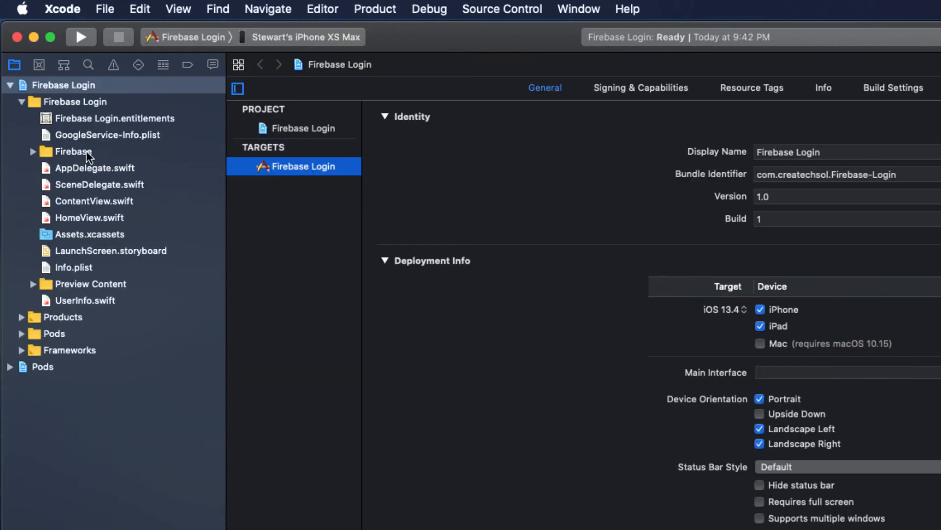
Add 'import Firebase' to AppDelegate.swift and start the FirebaseApp.configure() call.
click(94, 167)
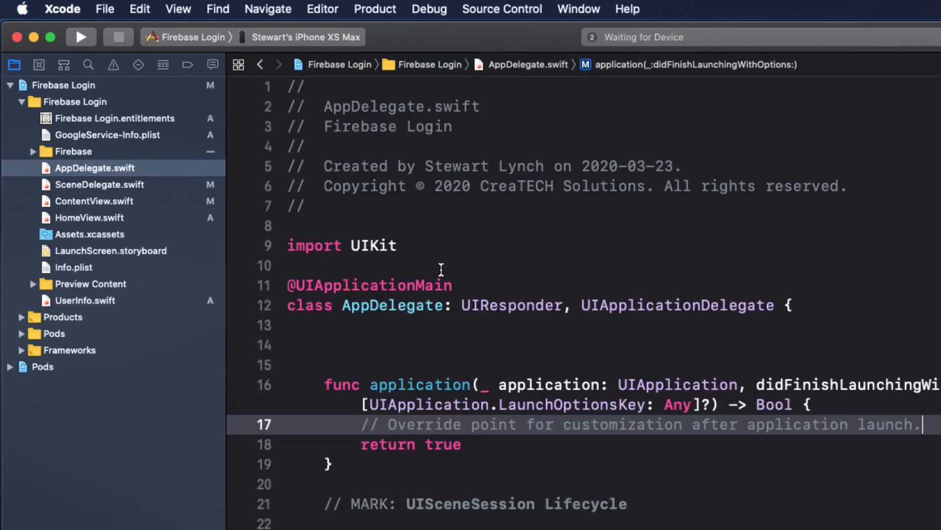
text(import Fi)
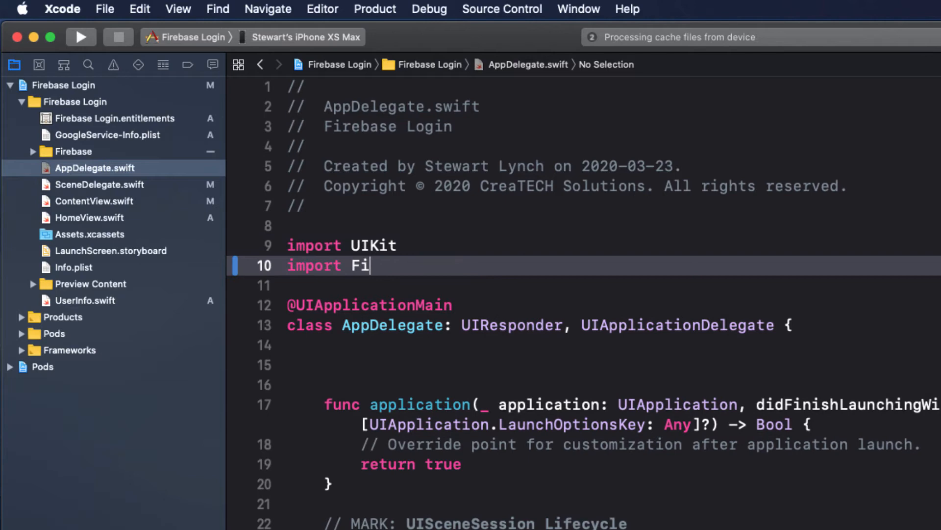
text(rebase)
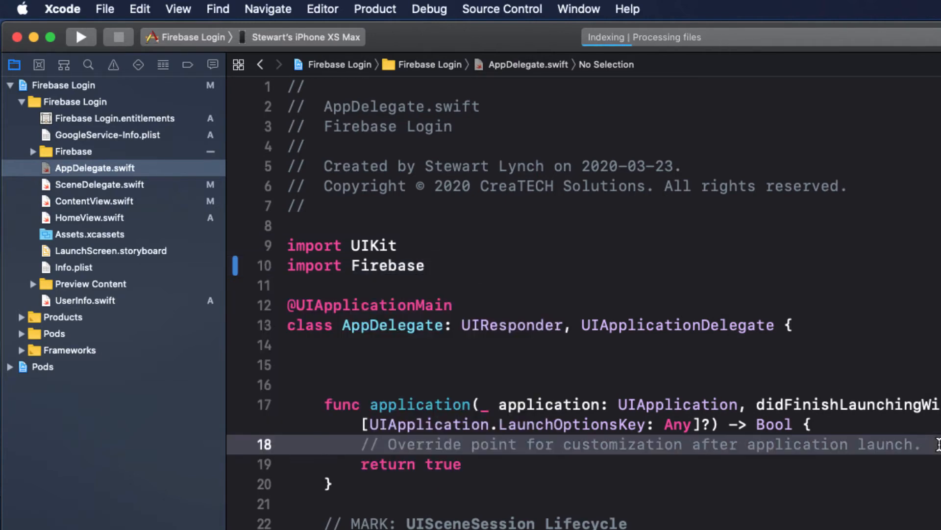
text(F)
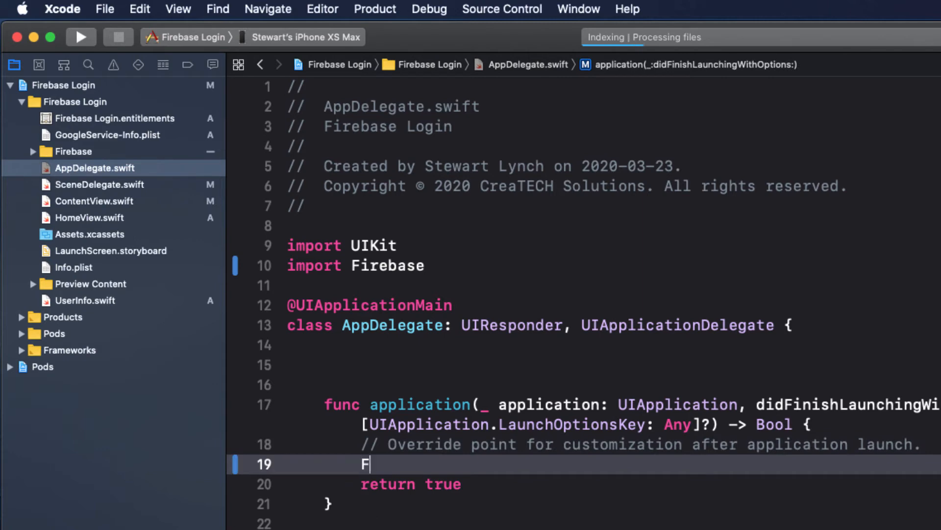
text(irebaseAp)
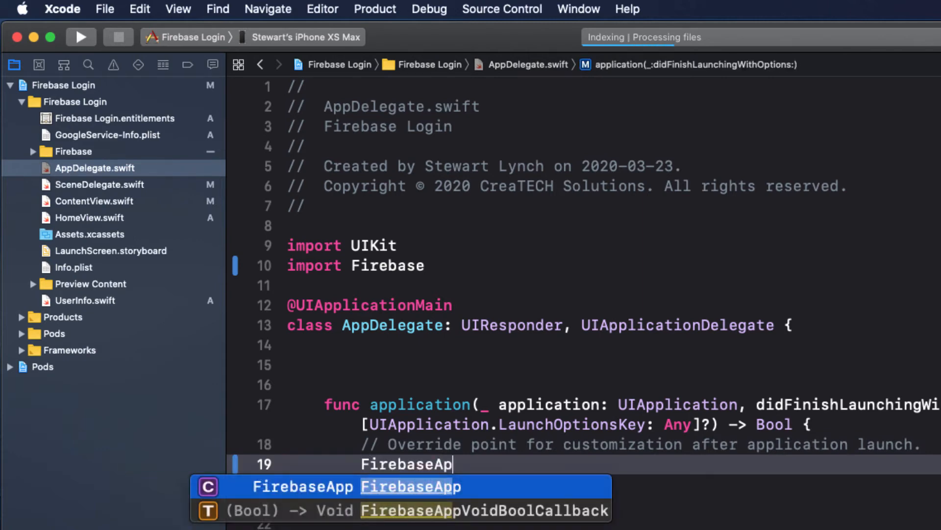
text(.c)
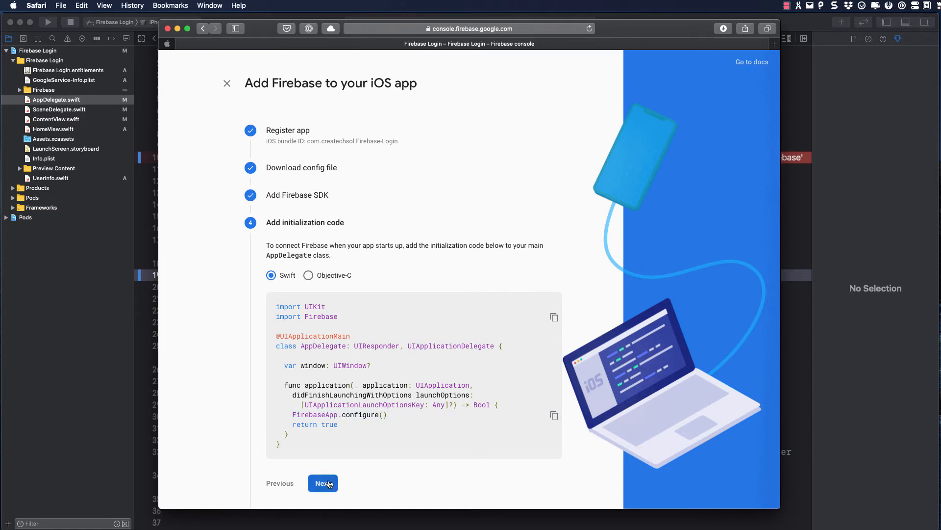
Verify the iOS app installation and continue to the Firebase Login project console.
click(323, 483)
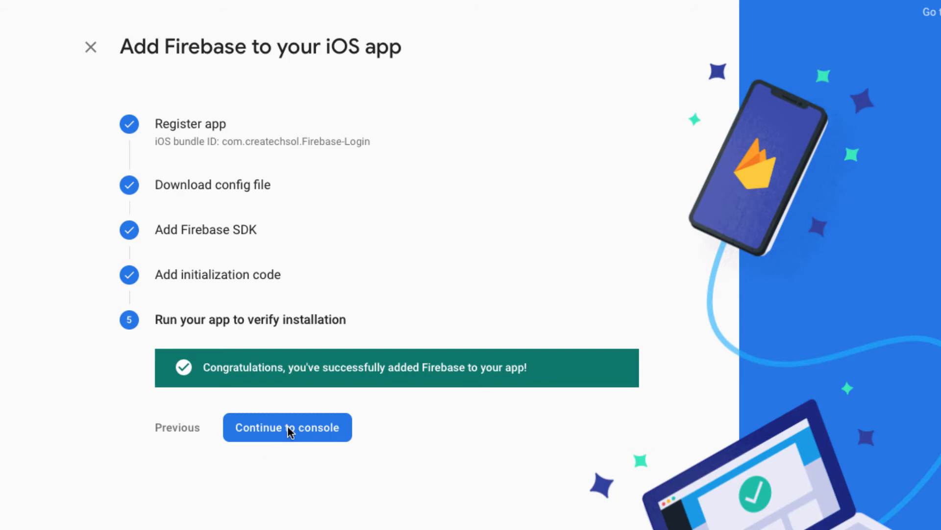
click(287, 427)
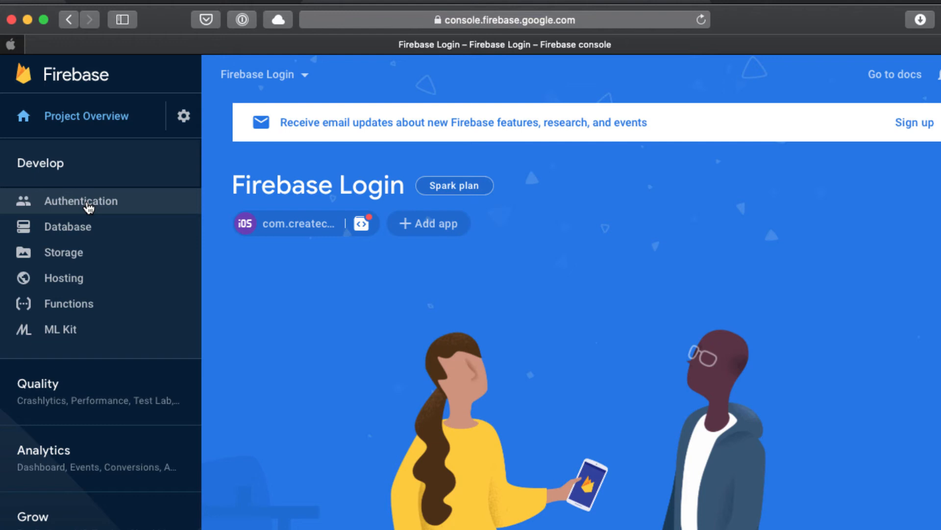
Enable and save Email/Password sign-in under Authentication > Sign-in method.
click(81, 200)
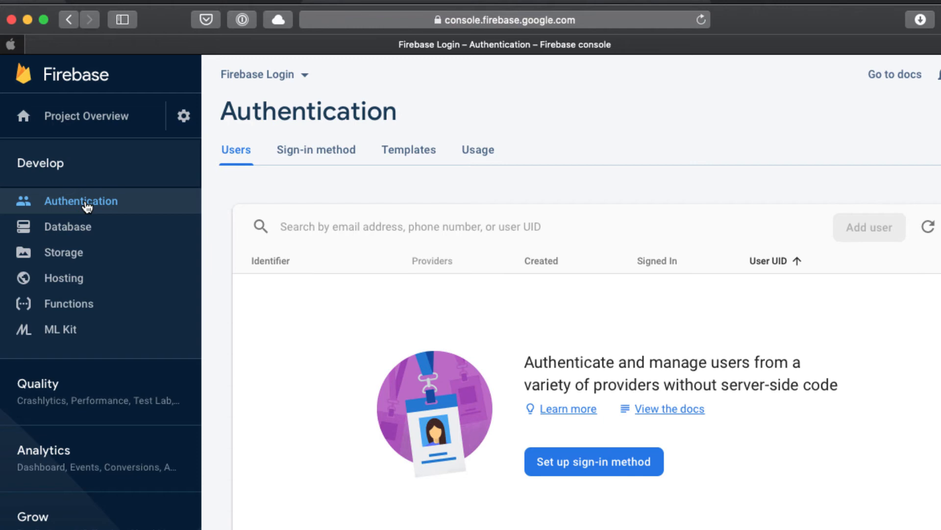
mouse_move(326, 161)
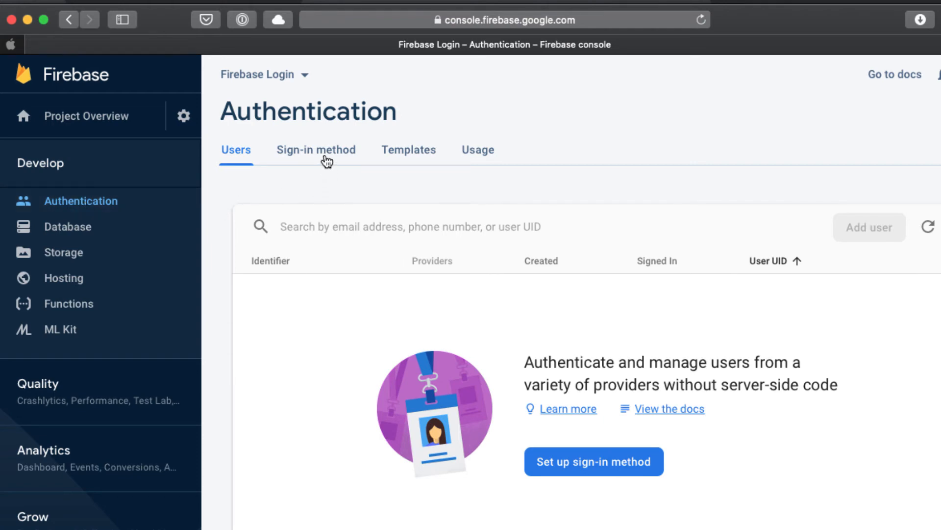
click(316, 150)
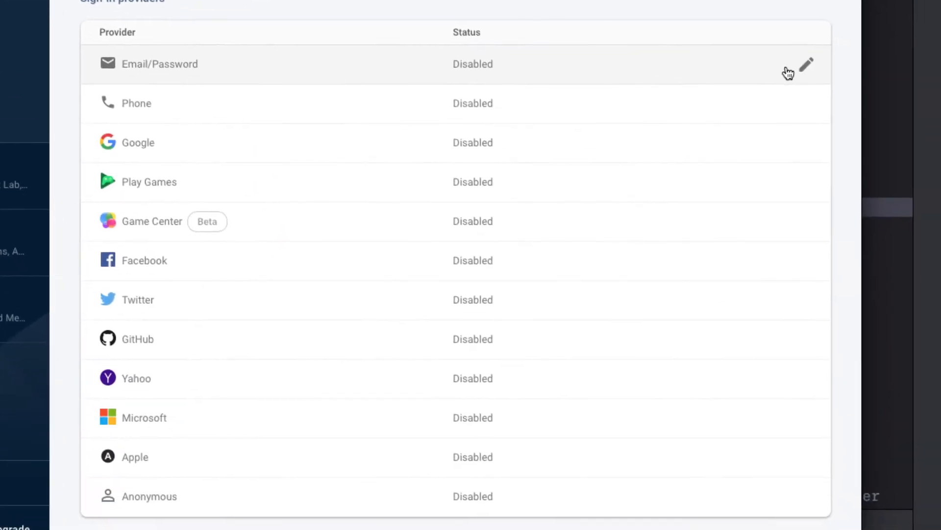
click(805, 64)
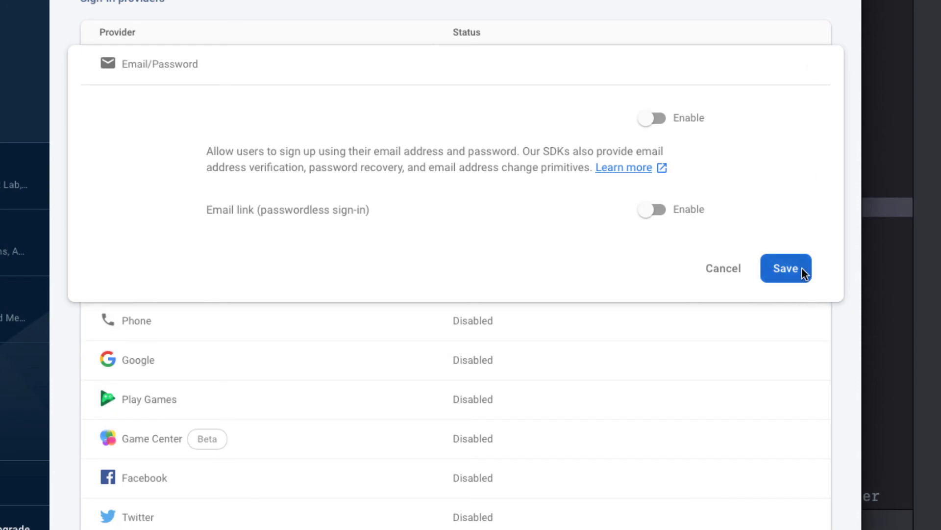
click(652, 118)
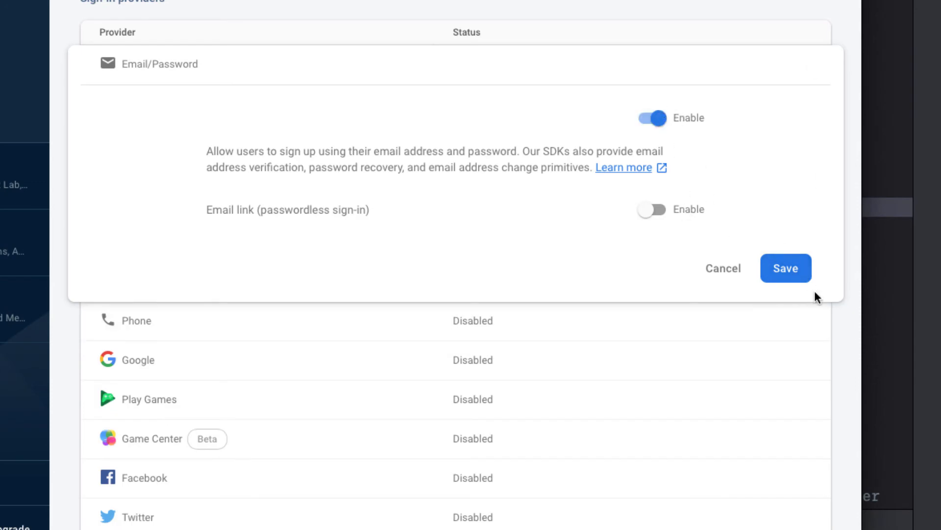
click(785, 267)
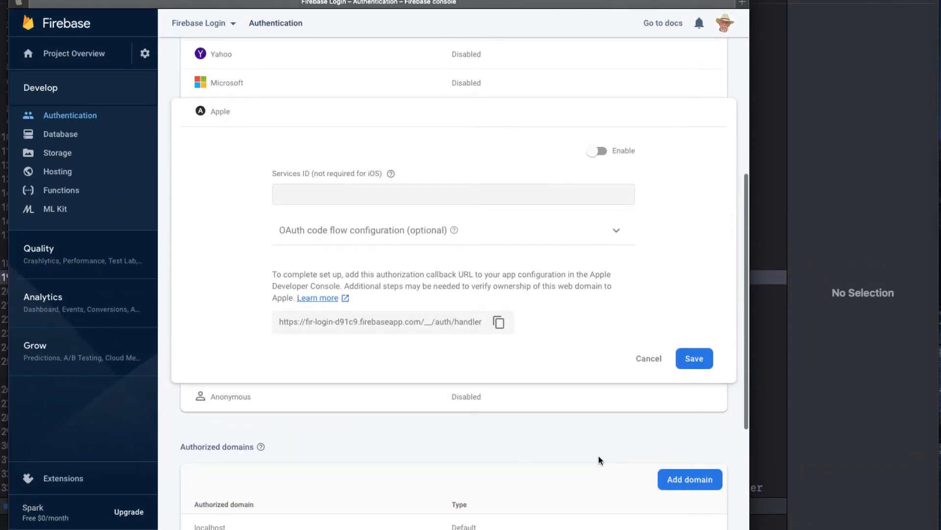
Enable and save the Apple sign-in provider, then go to Database.
click(597, 150)
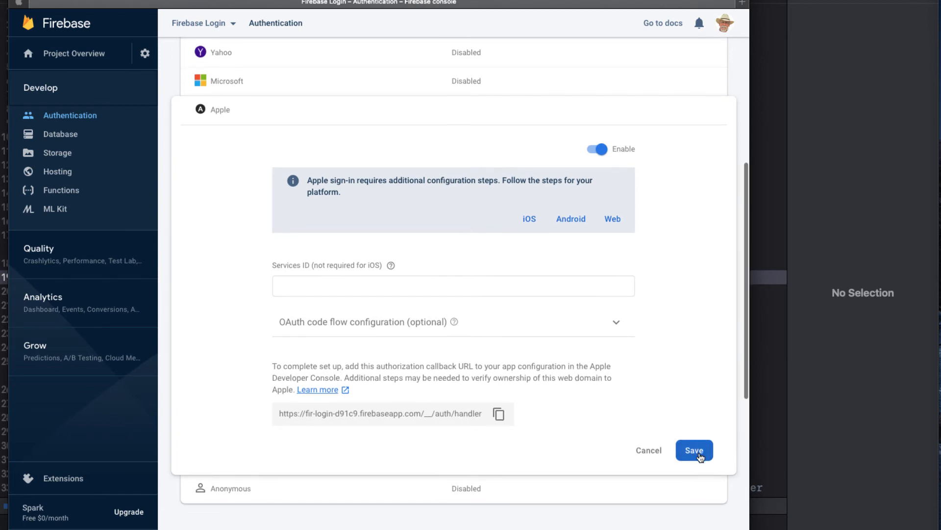
click(694, 449)
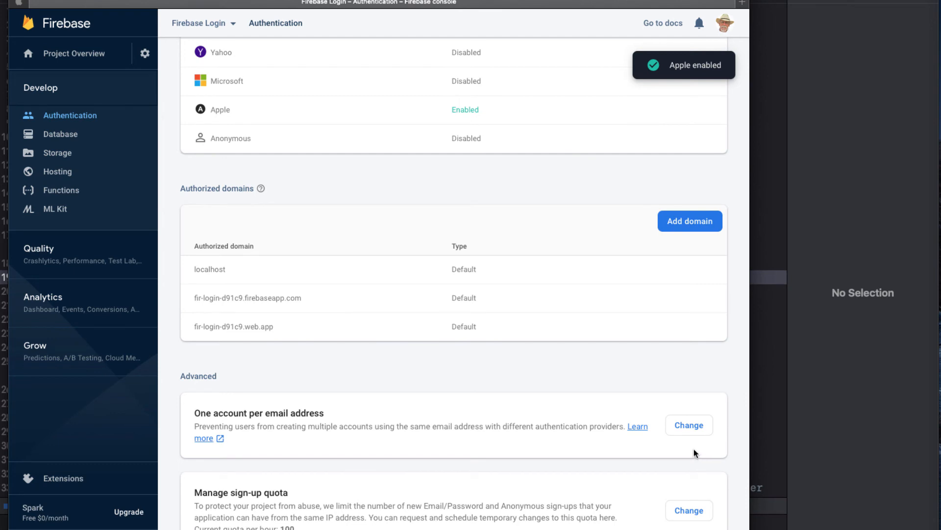
click(59, 133)
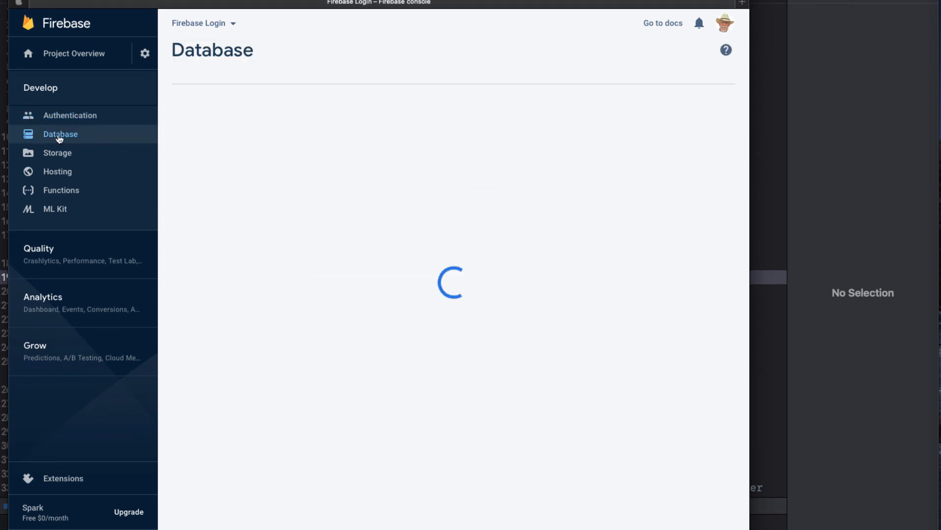
Create a Cloud Firestore database in test mode at the nam5 (us-central) location.
click(59, 134)
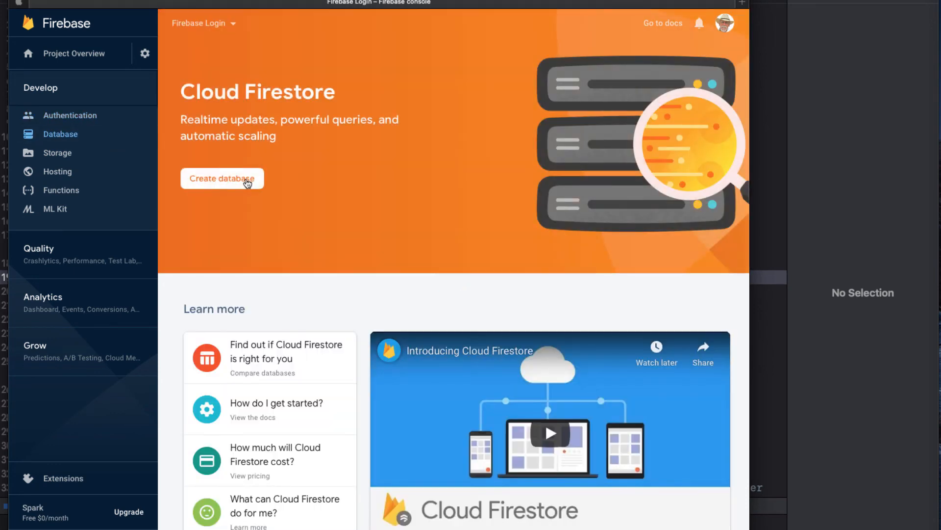
click(222, 178)
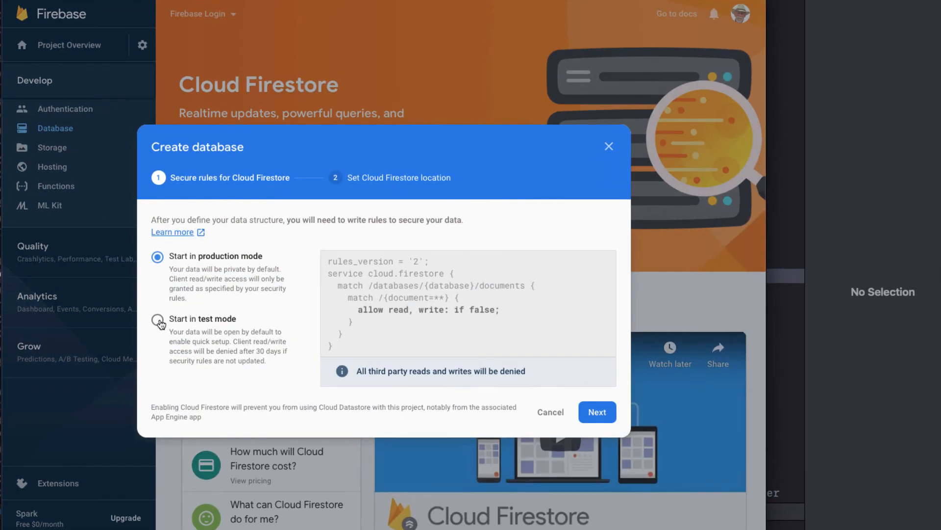
click(157, 320)
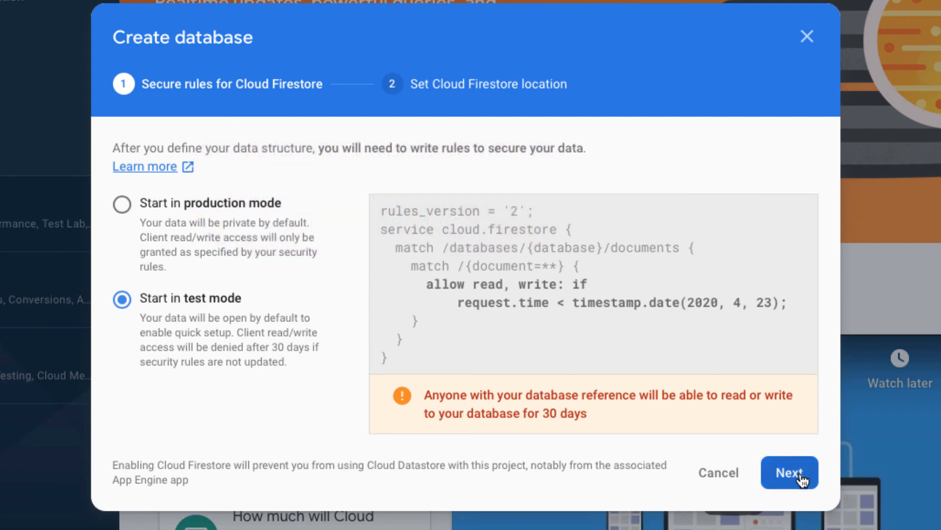
click(789, 472)
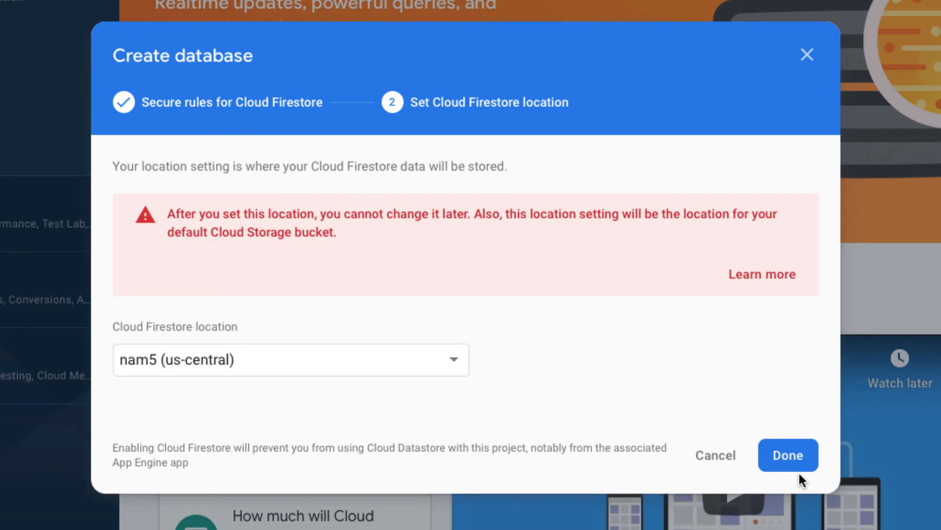
click(788, 454)
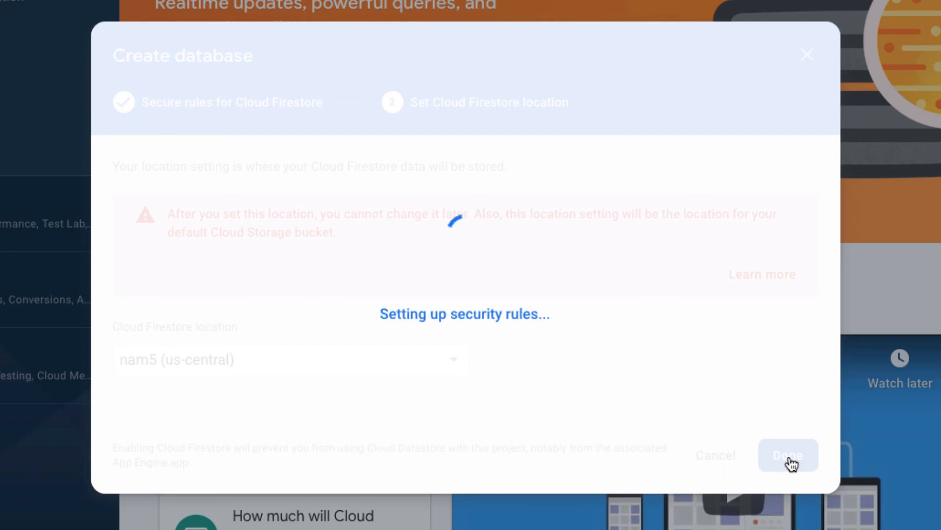
click(788, 454)
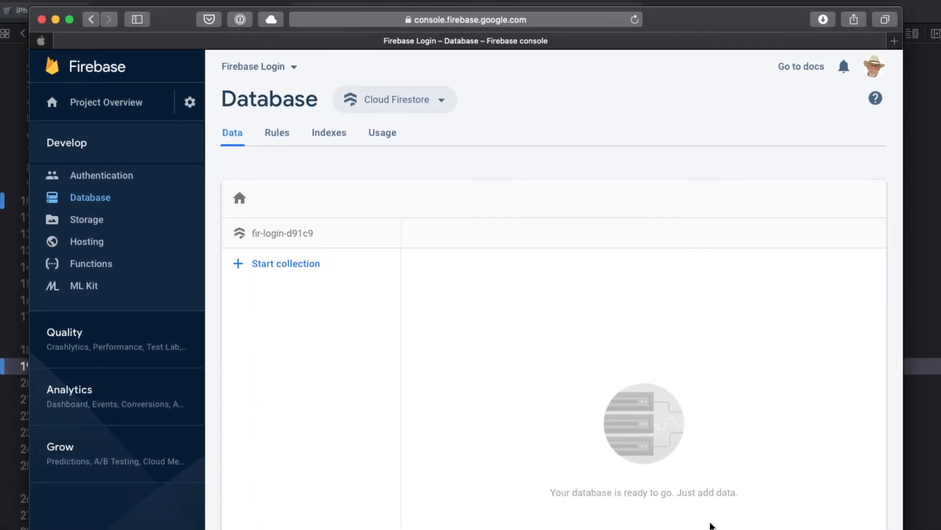
click(188, 101)
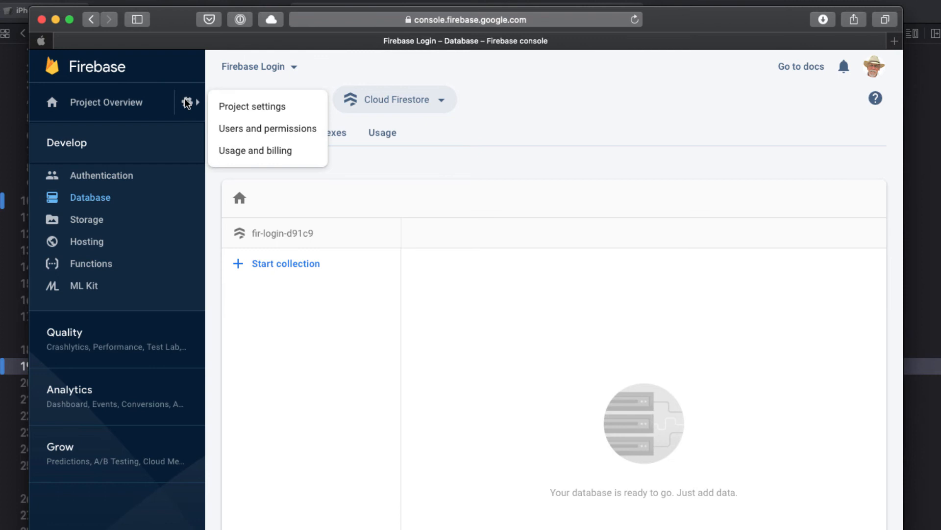
Save 'Firebase Login' as the public-facing project name and select the project ID.
click(251, 107)
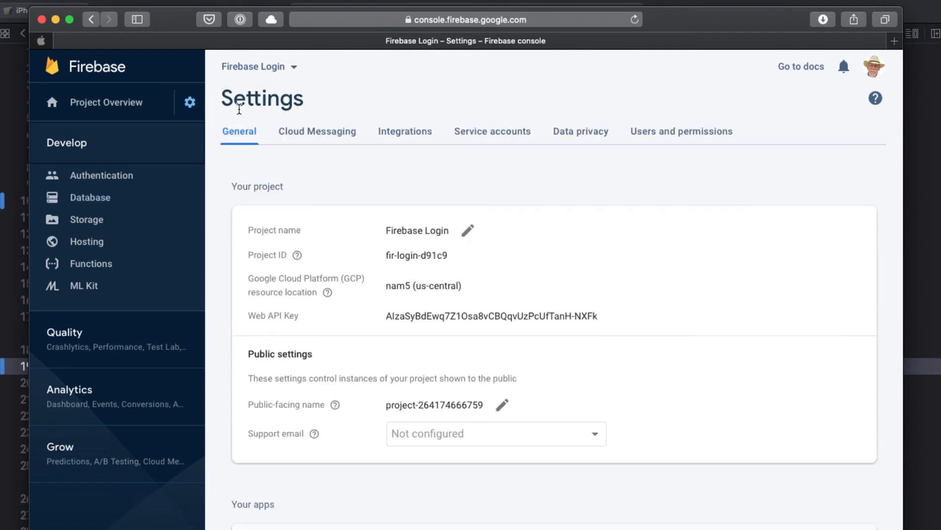
scroll(down, 3)
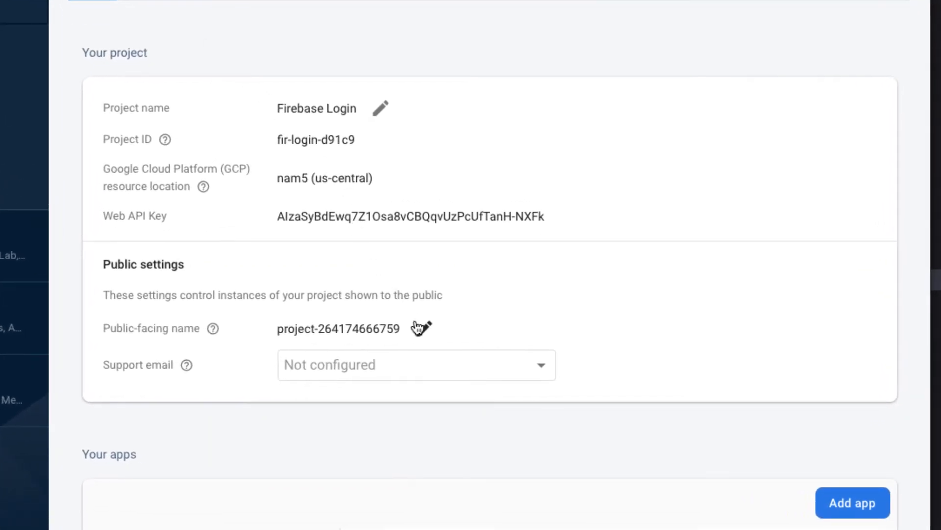
click(423, 328)
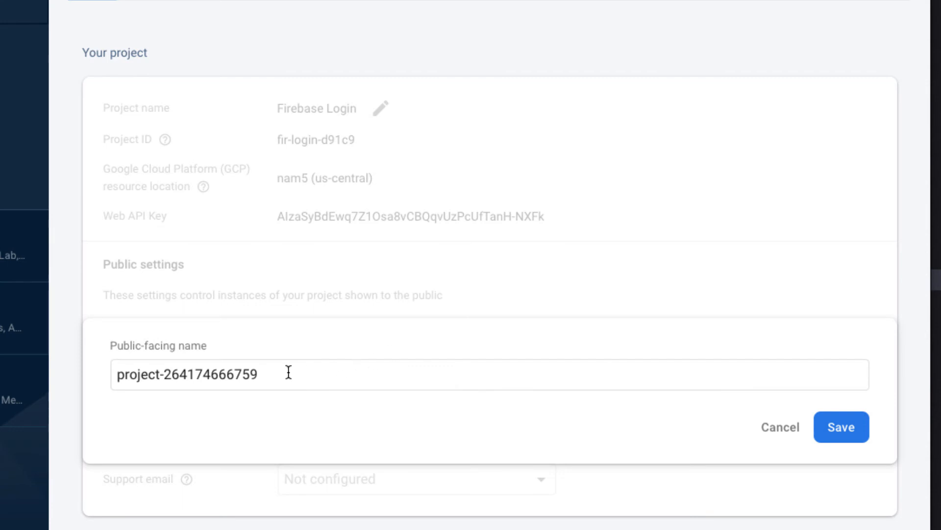
text(F)
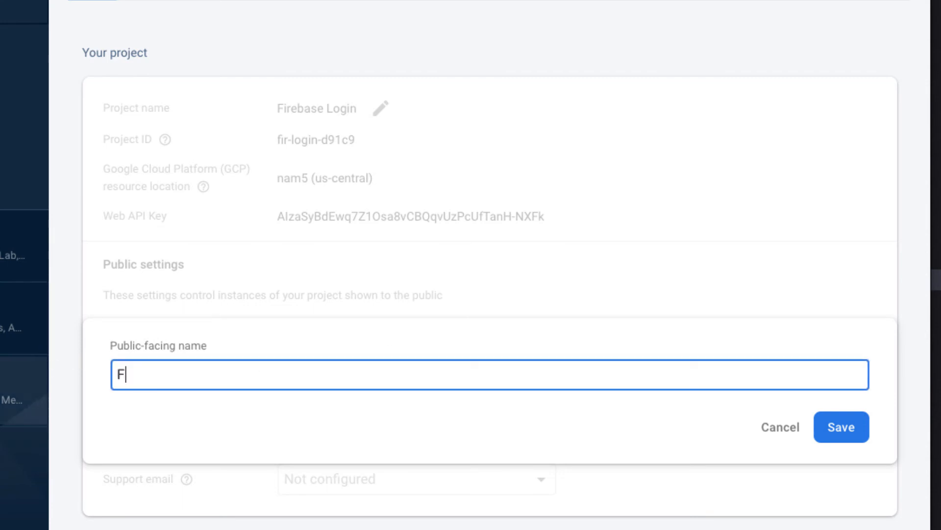
text(irebase L)
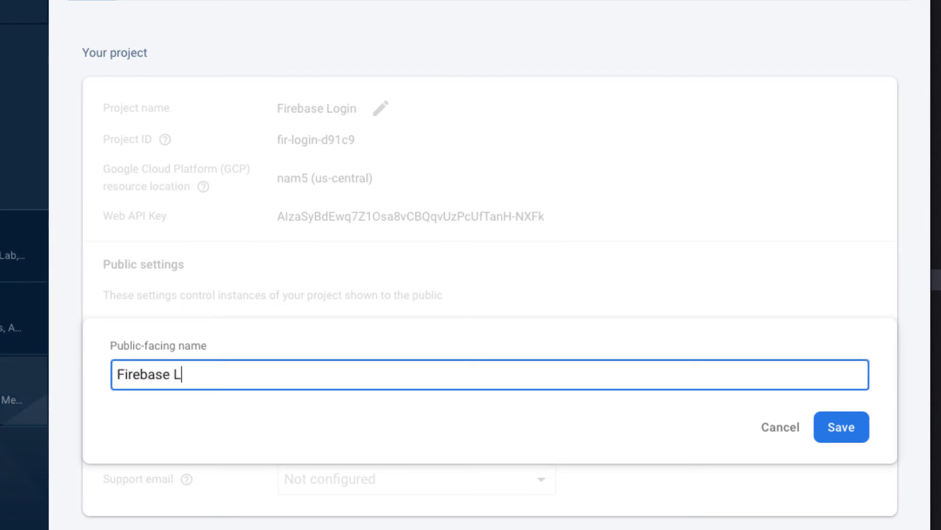
text(ogin)
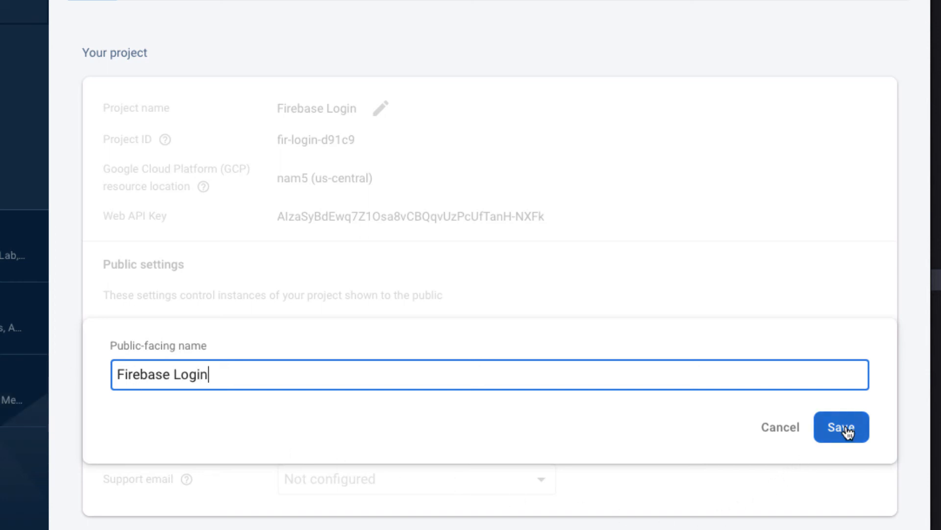
click(841, 426)
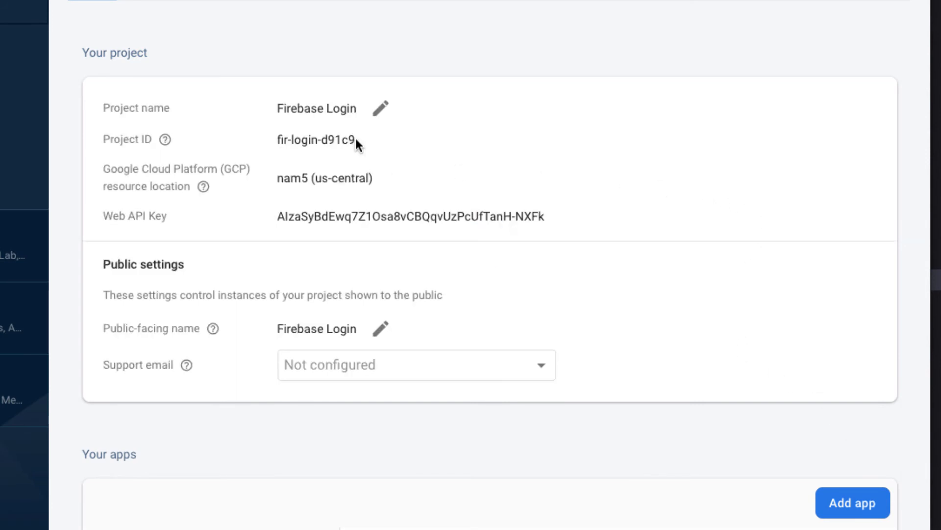
double_click(315, 139)
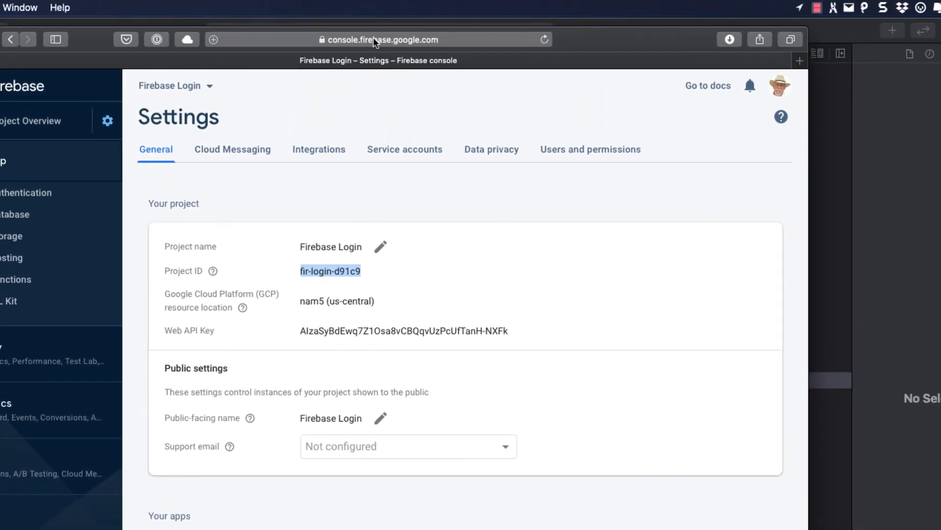
Sign in to Apple Developer and open the Sign in with Apple email communication settings.
click(378, 40)
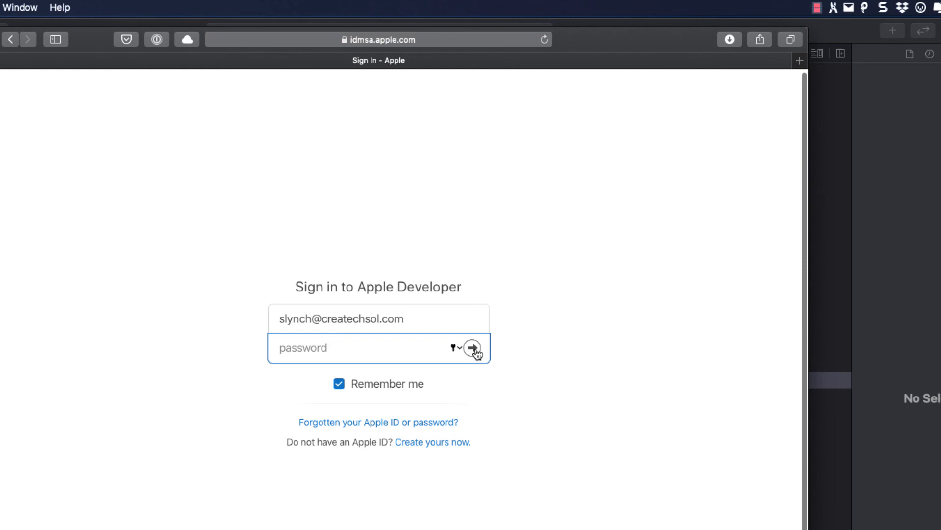
click(472, 348)
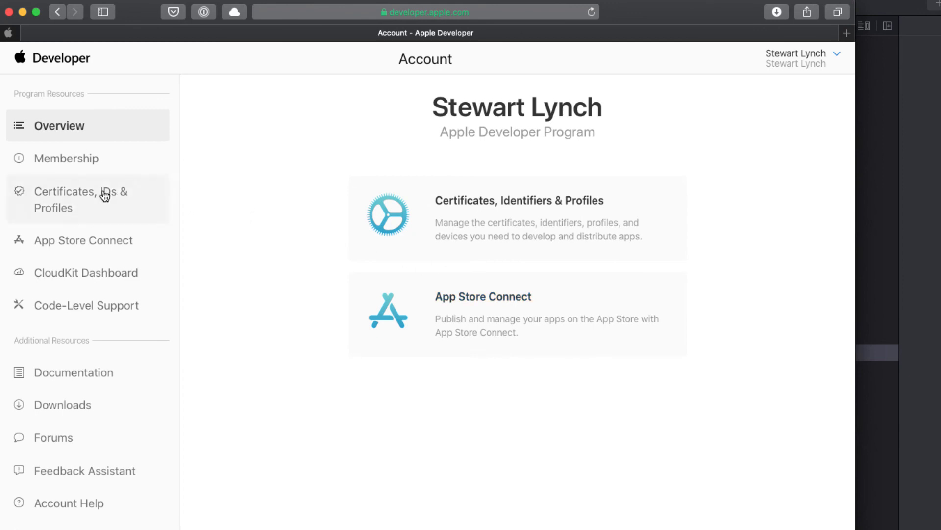
click(81, 199)
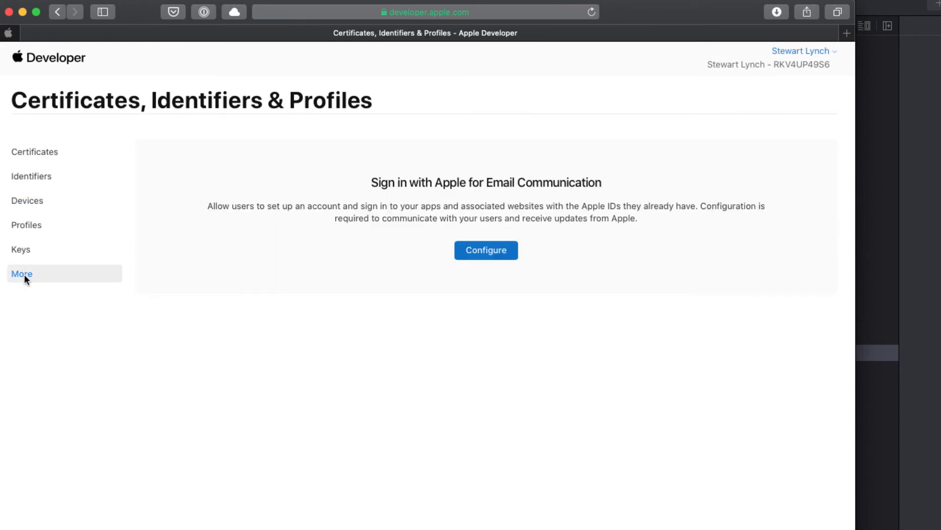
click(486, 249)
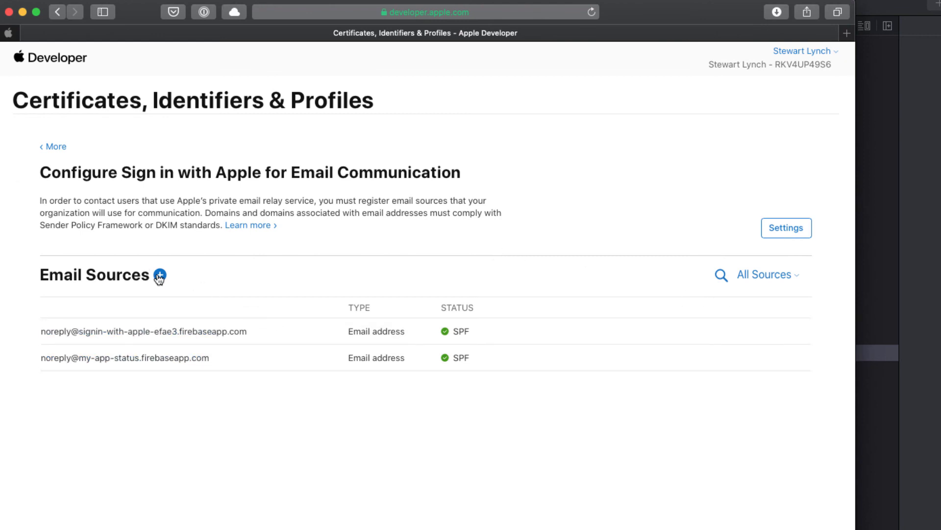
click(160, 275)
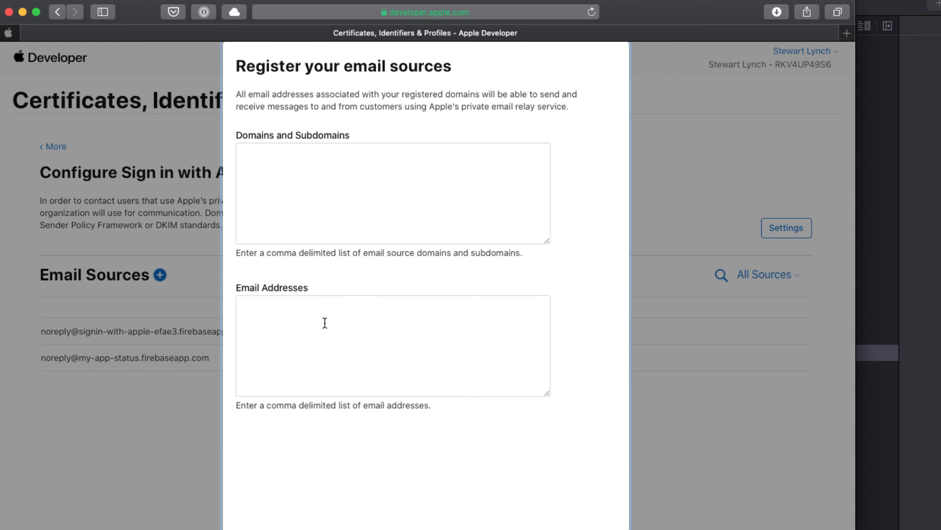
click(392, 346)
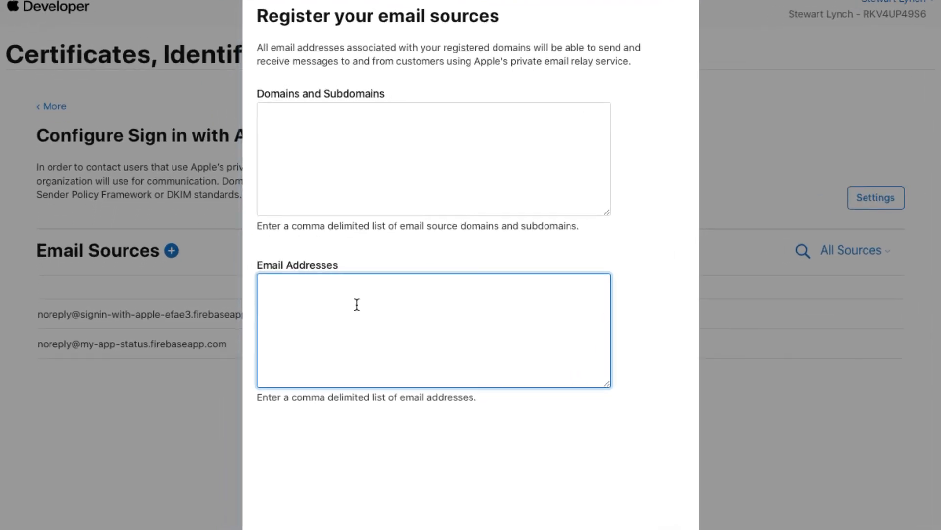
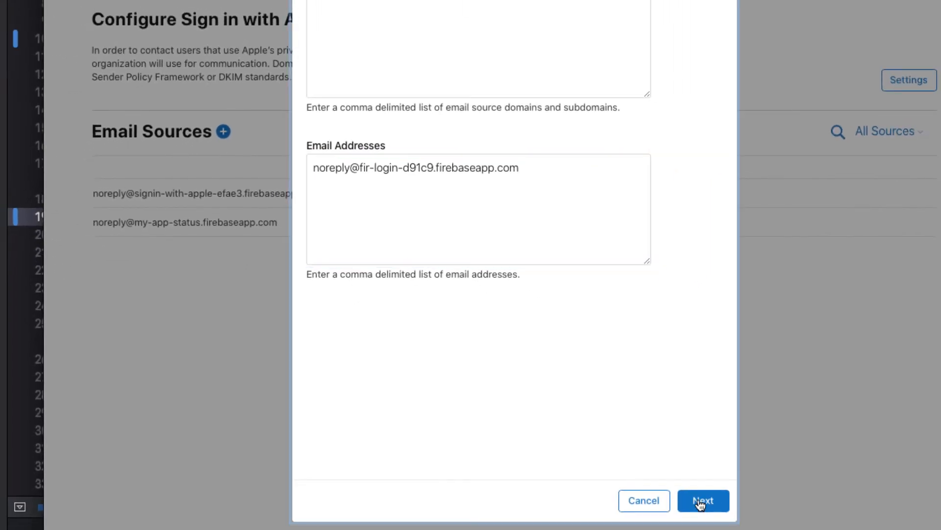
click(702, 500)
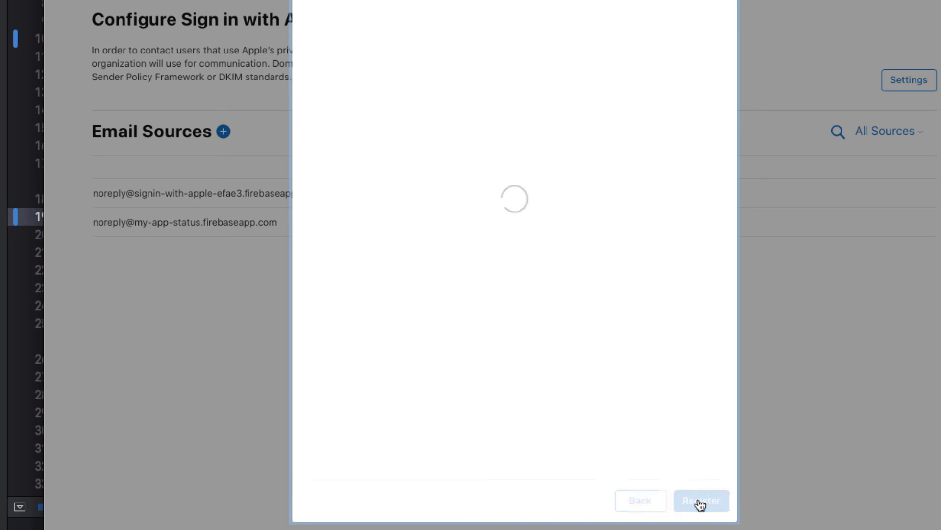
click(700, 500)
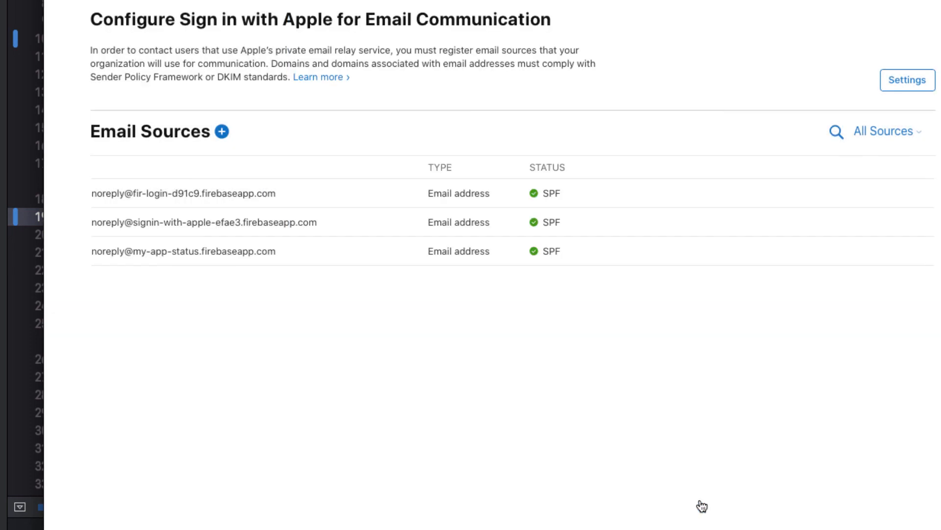